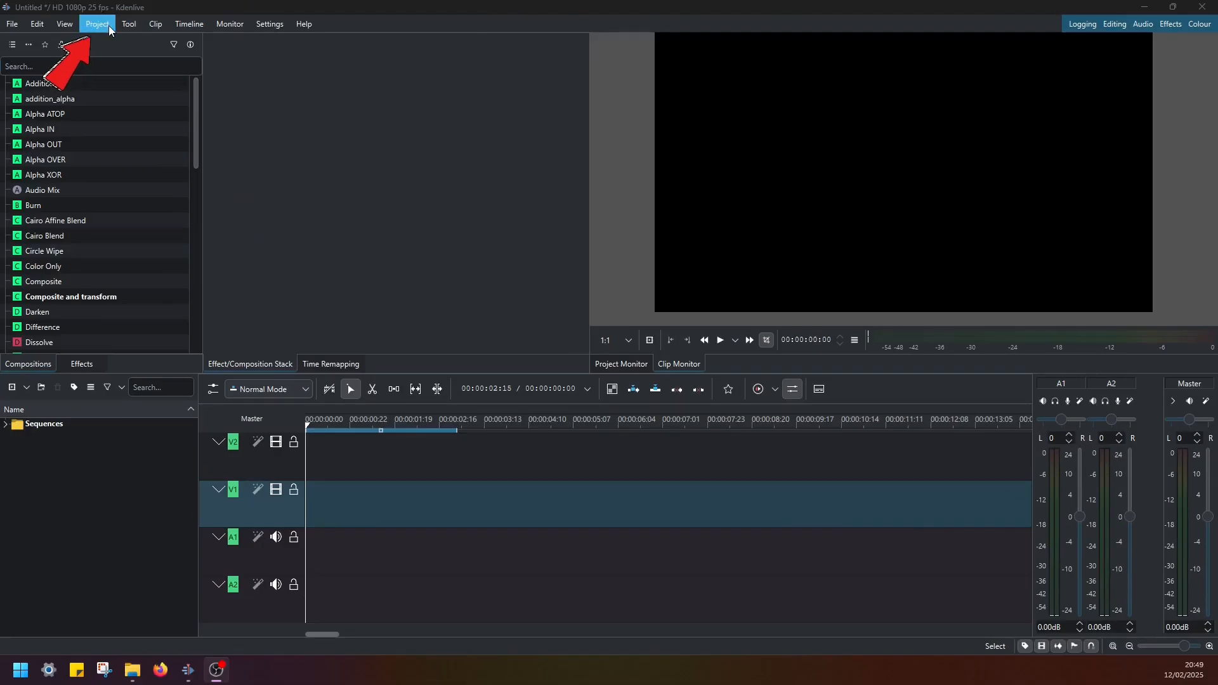
# Step: Start a new title clip from the Project menu's Add Title Clip
pyautogui.click(97, 24)
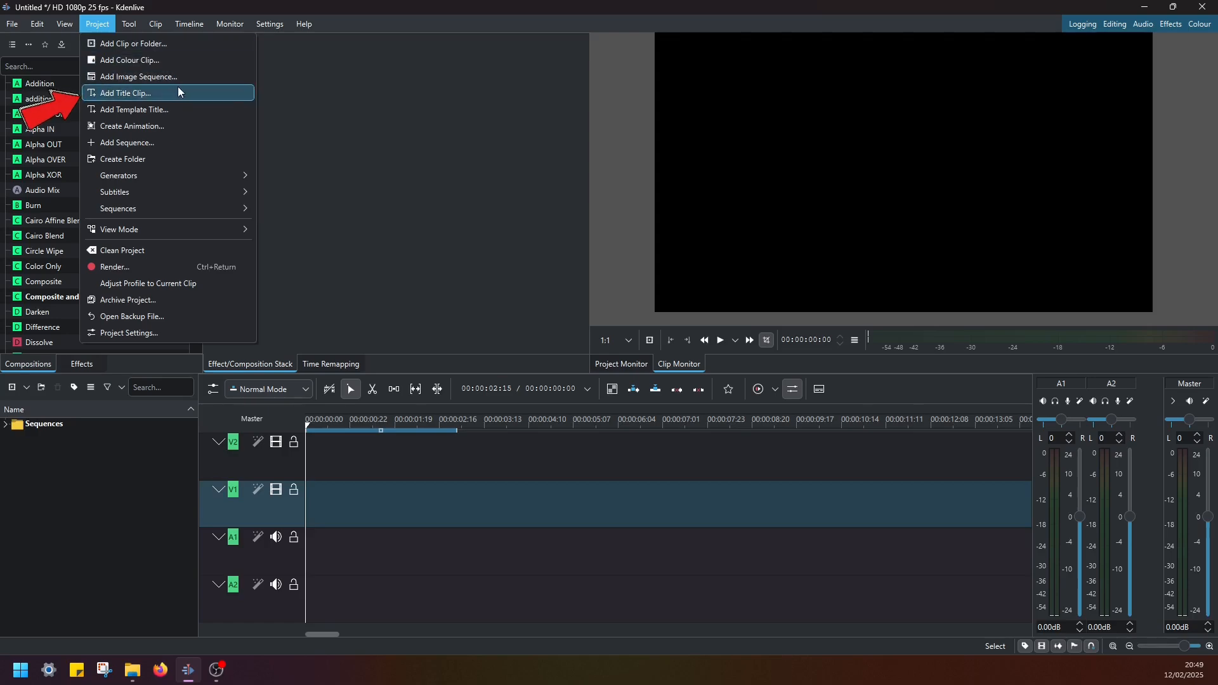
pyautogui.click(129, 93)
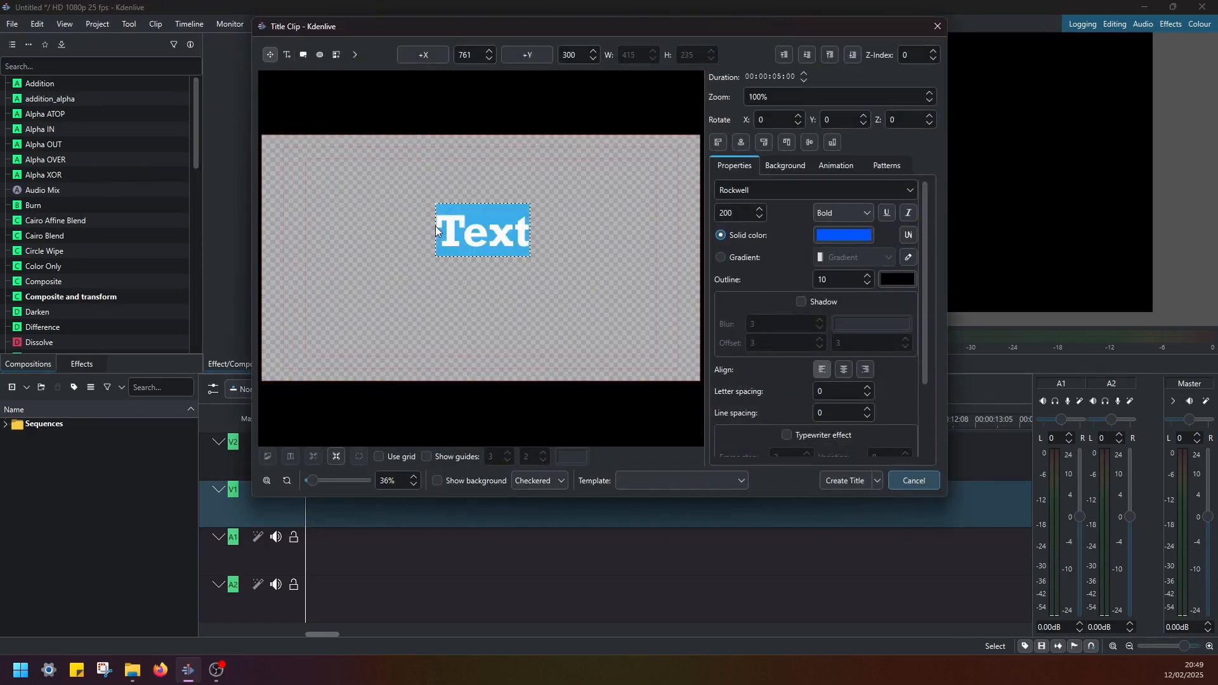
# Step: Enter the text SaulSync, colour it solid blue, and move it toward the top of the canvas
pyautogui.write('SaulSync')
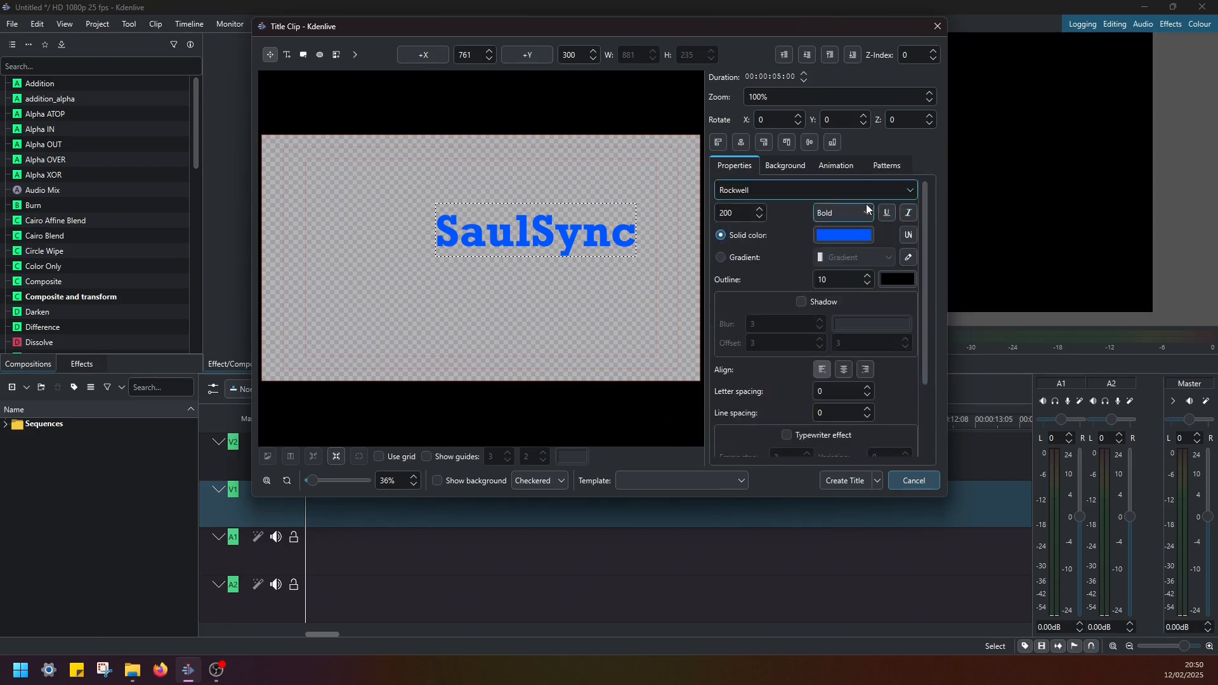
pyautogui.click(842, 235)
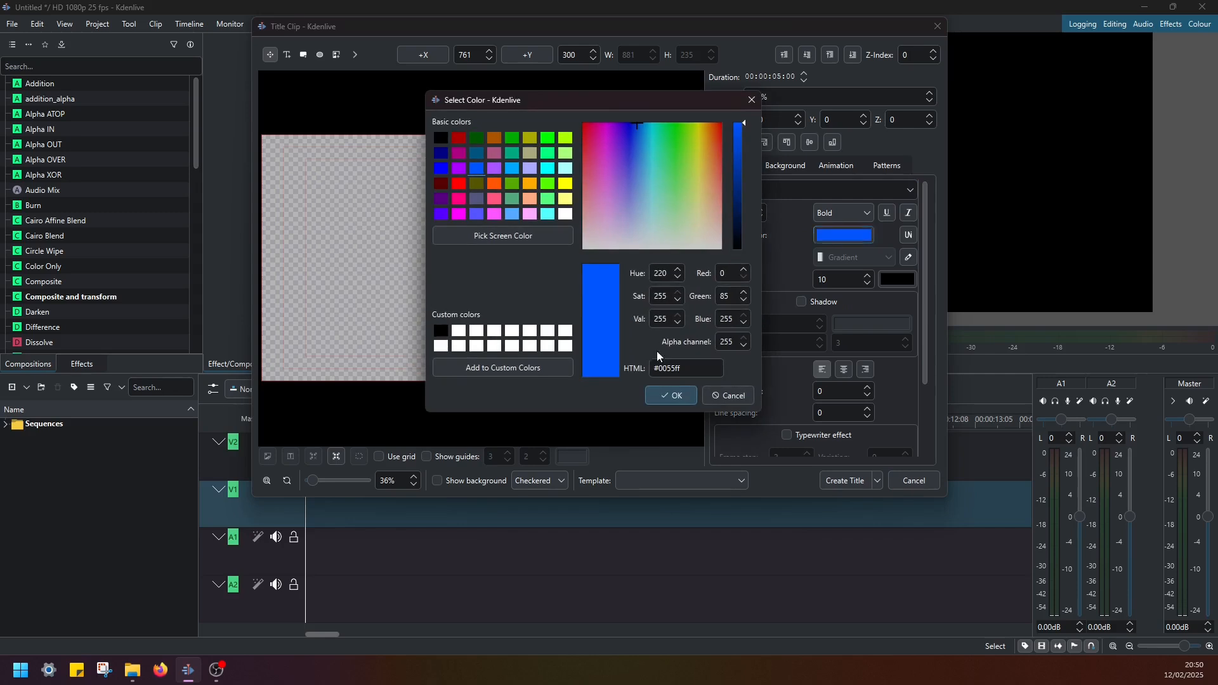
pyautogui.click(669, 396)
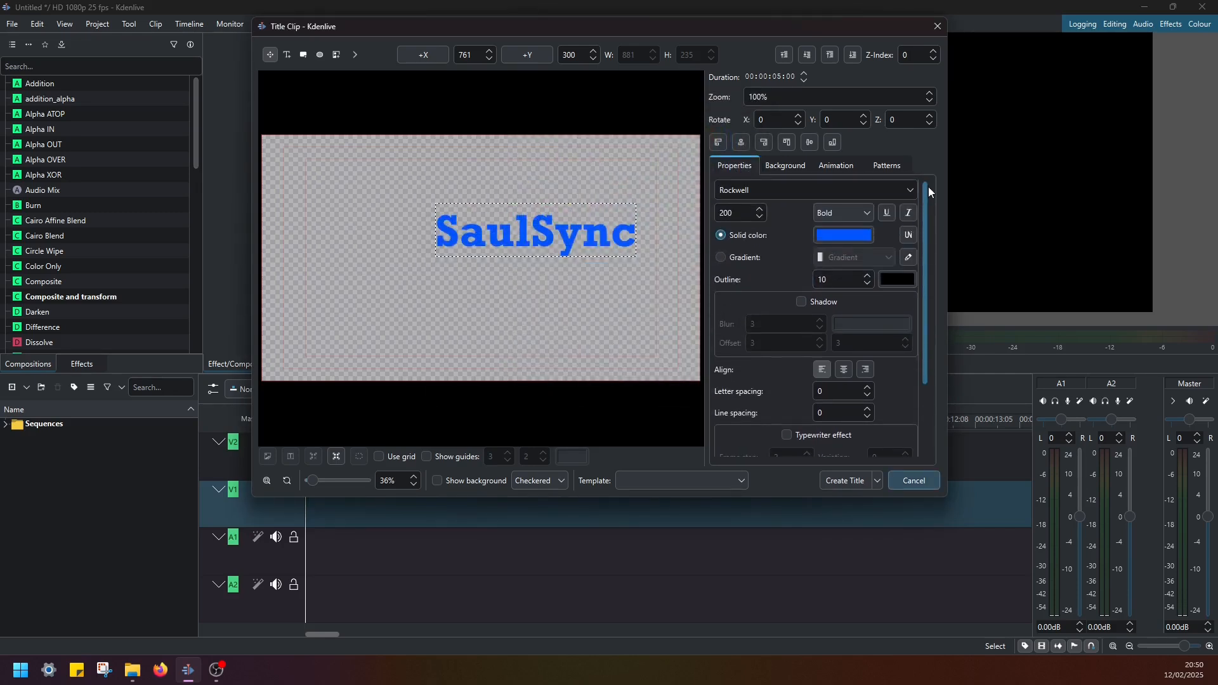
pyautogui.click(779, 96)
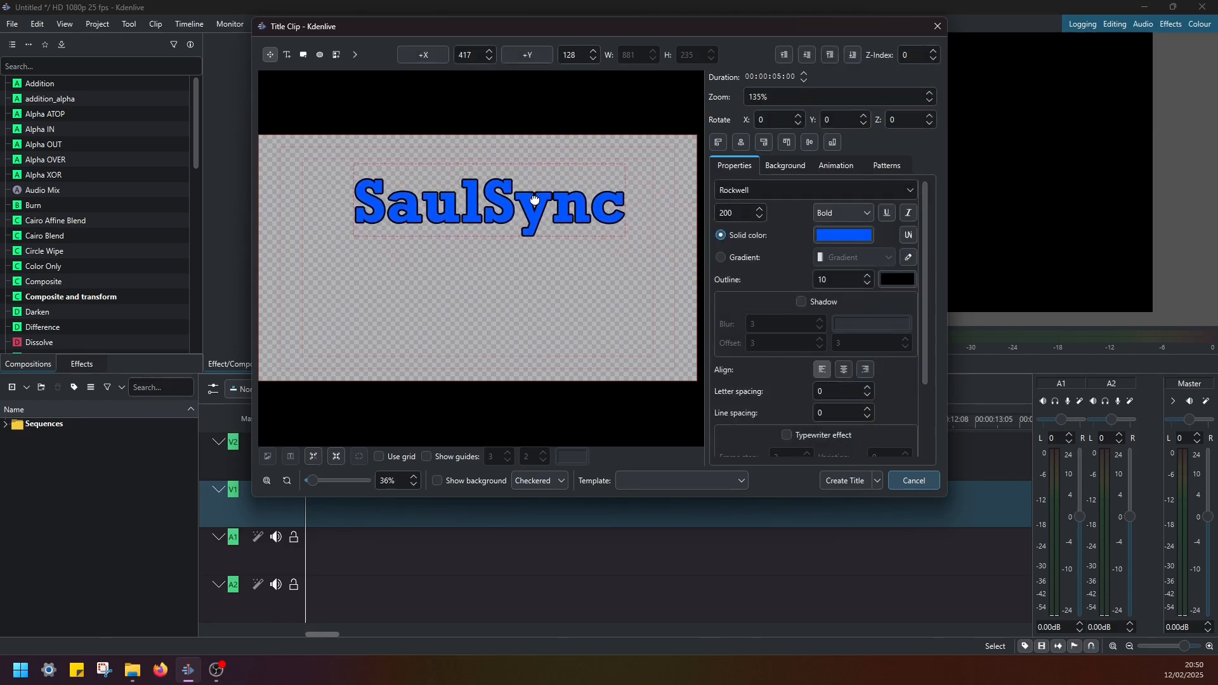
pyautogui.moveTo(534, 200); pyautogui.dragTo(517, 200)
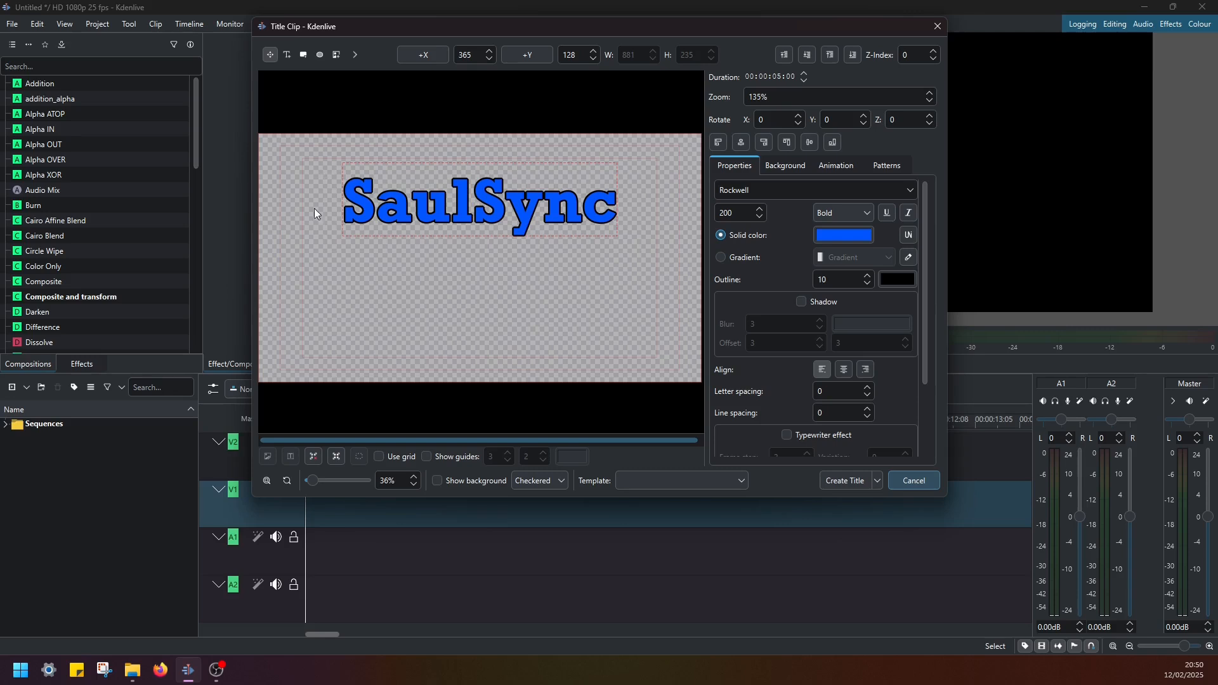
pyautogui.moveTo(626, 215)
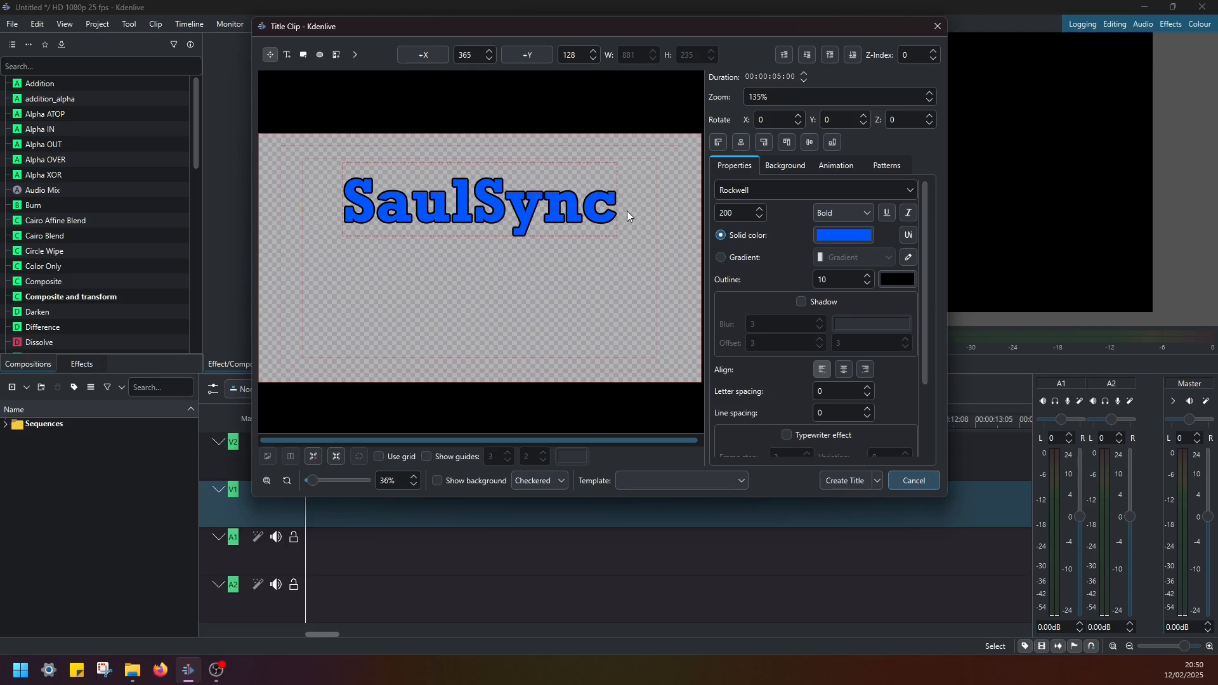
pyautogui.moveTo(315, 213)
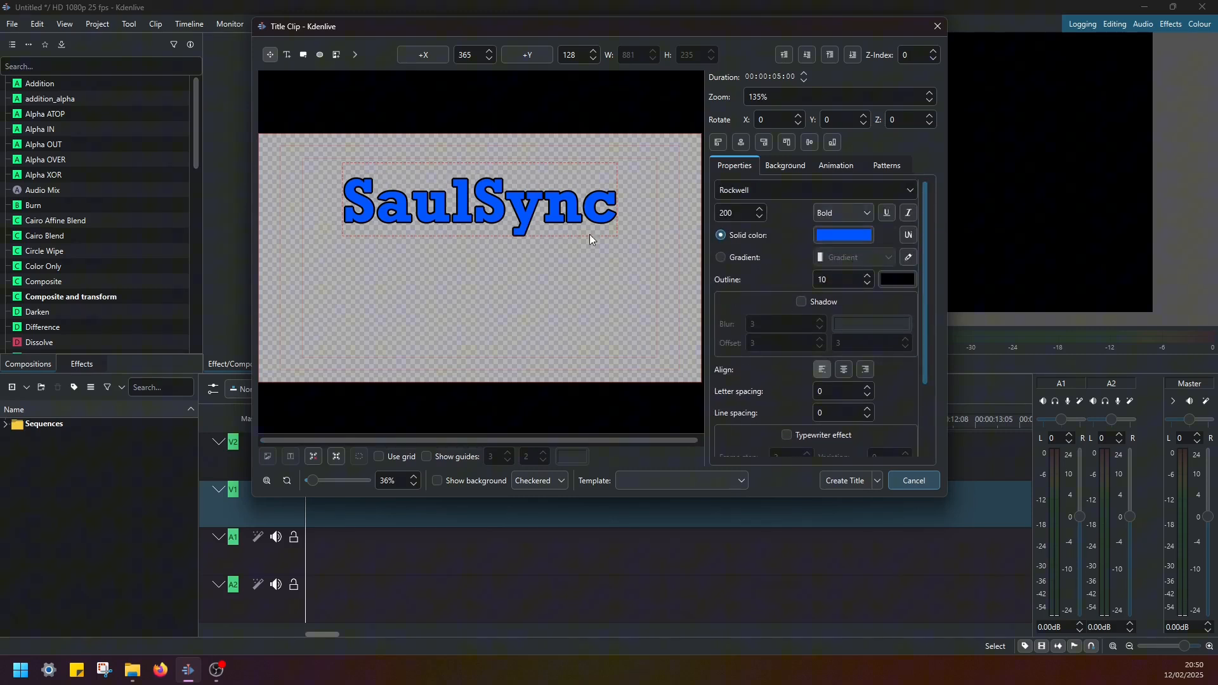
pyautogui.moveTo(499, 191)
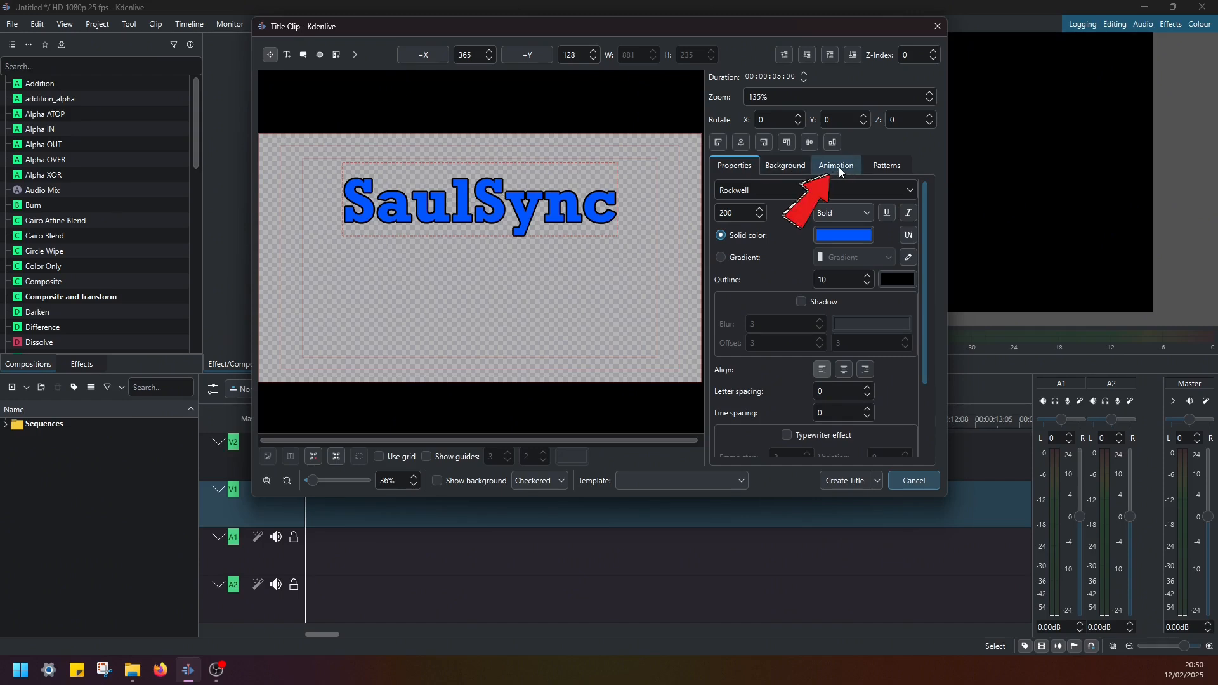
# Step: Edit the start viewport and drag it to sit just right of the end viewport for a slide-in
pyautogui.click(835, 165)
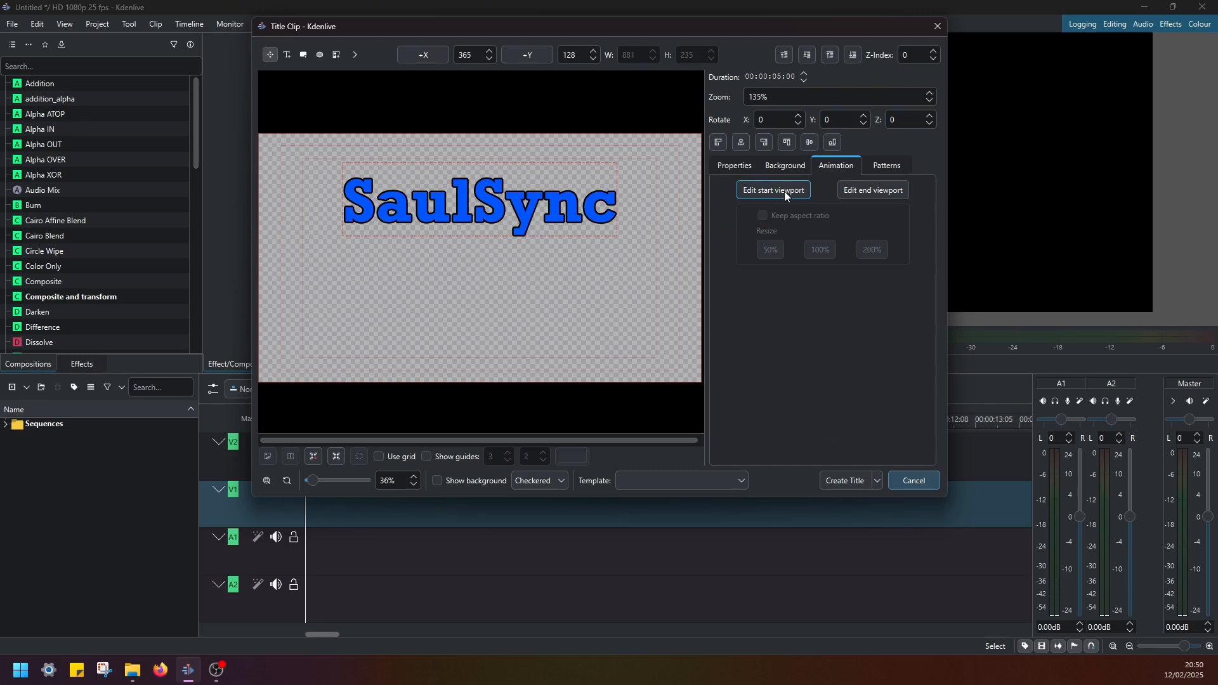
pyautogui.click(774, 190)
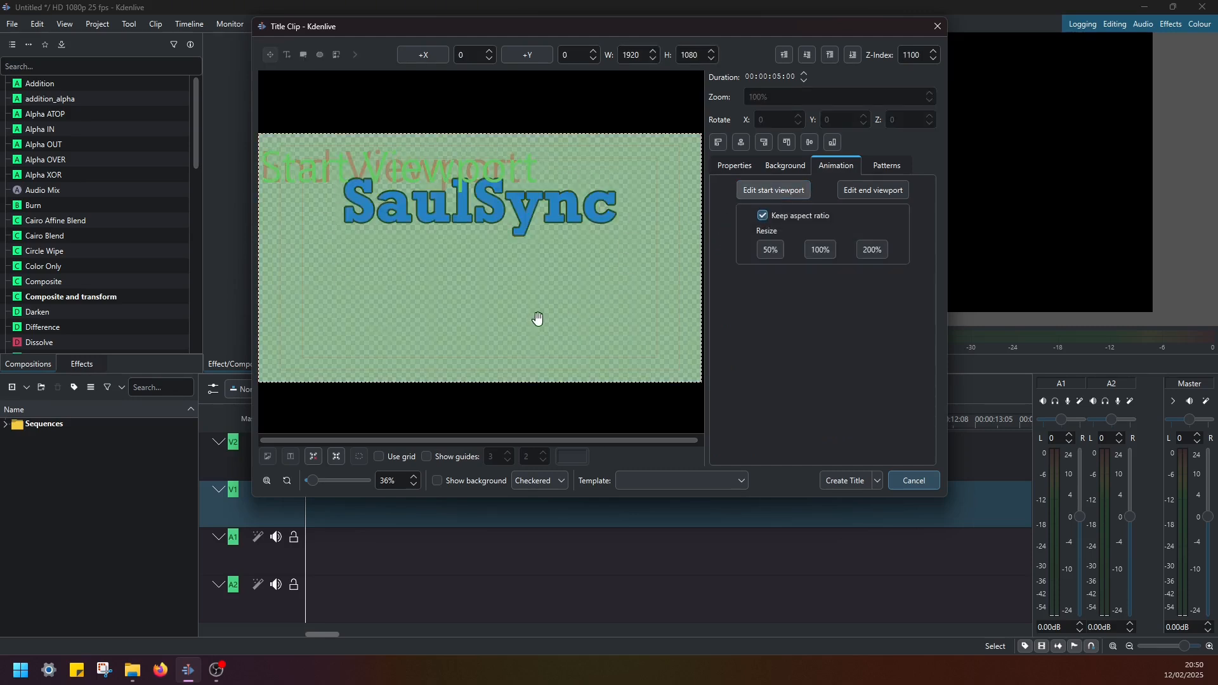
pyautogui.moveTo(522, 294)
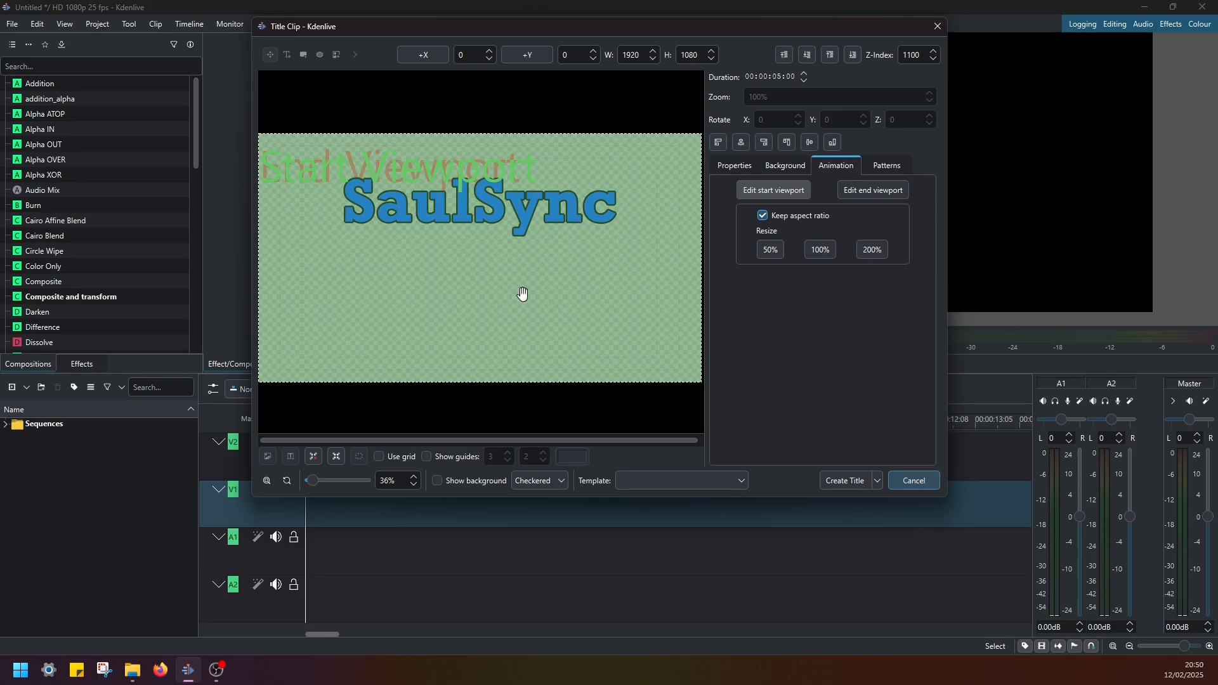
pyautogui.moveTo(583, 254)
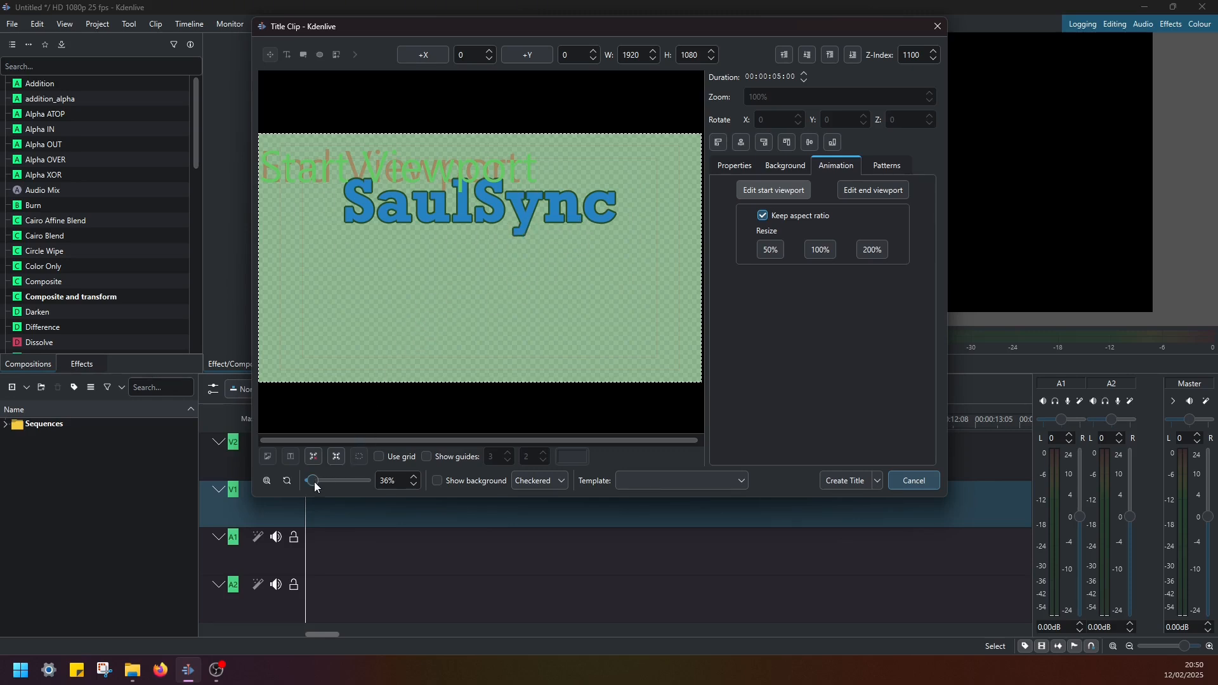
pyautogui.moveTo(312, 480)
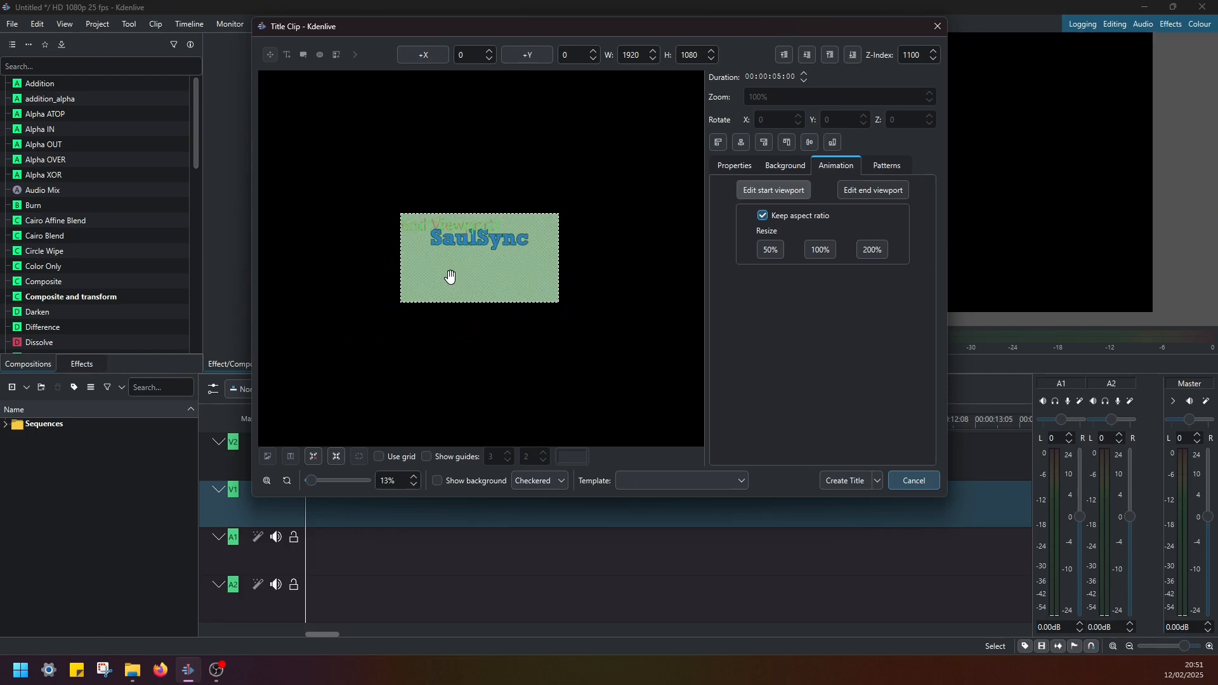
pyautogui.moveTo(493, 268)
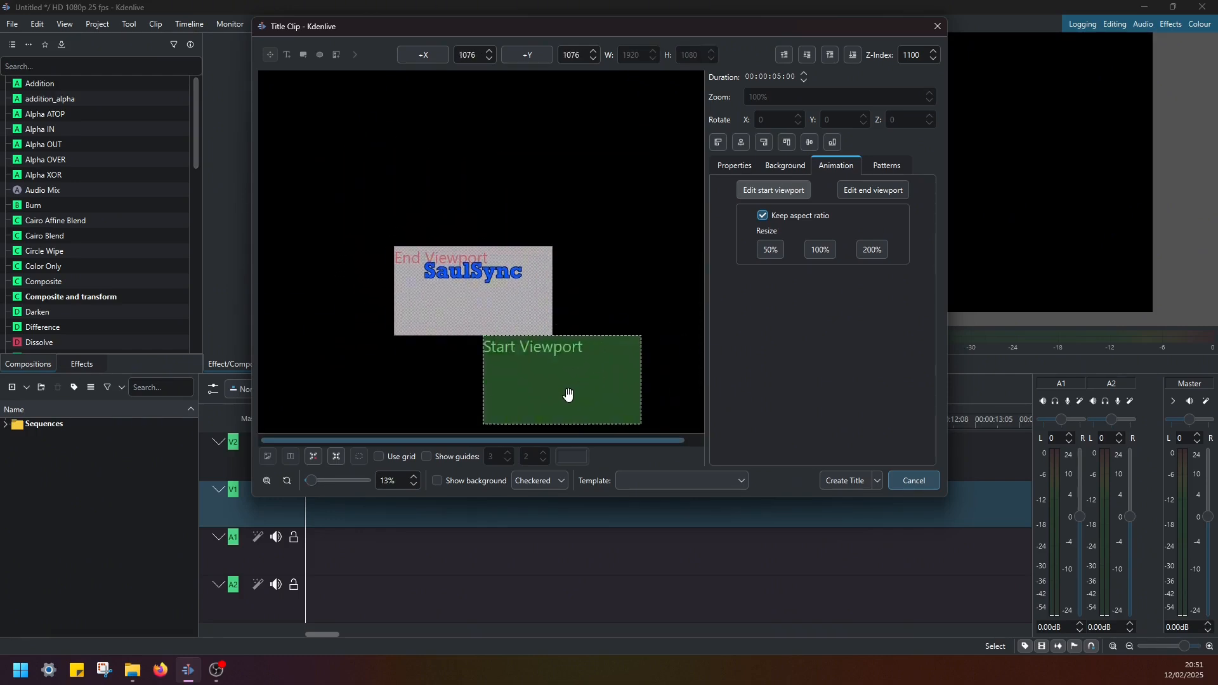
pyautogui.moveTo(568, 395); pyautogui.dragTo(663, 274)
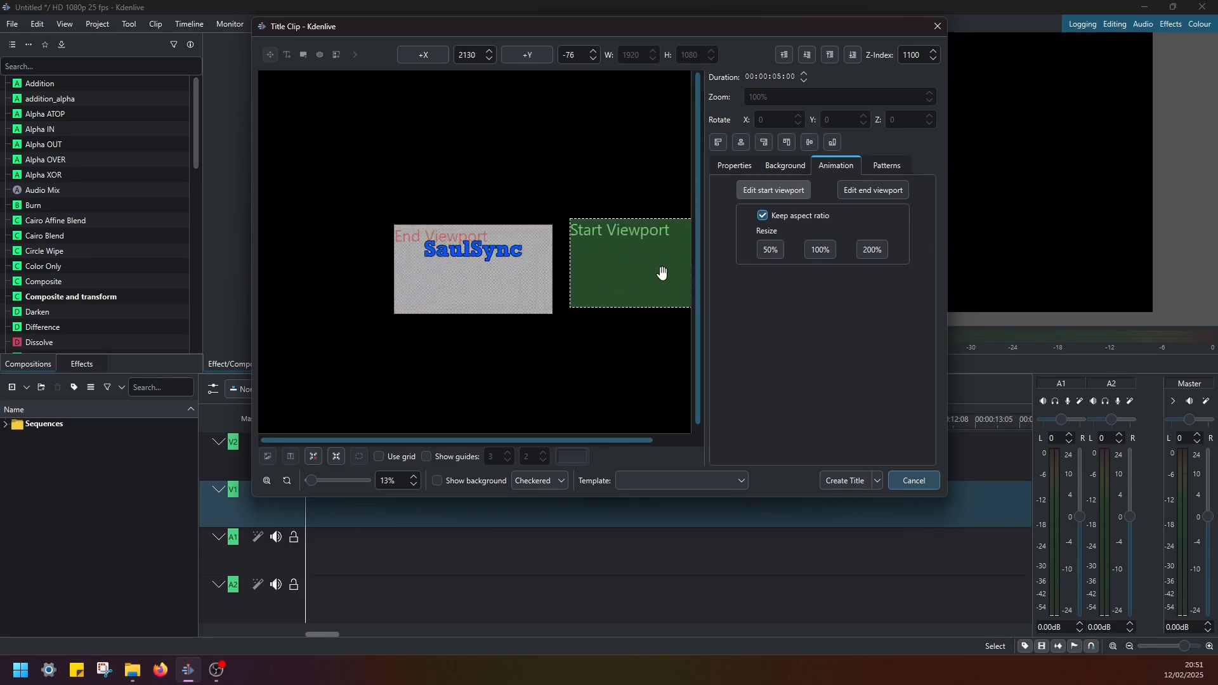
pyautogui.moveTo(662, 273); pyautogui.dragTo(647, 279)
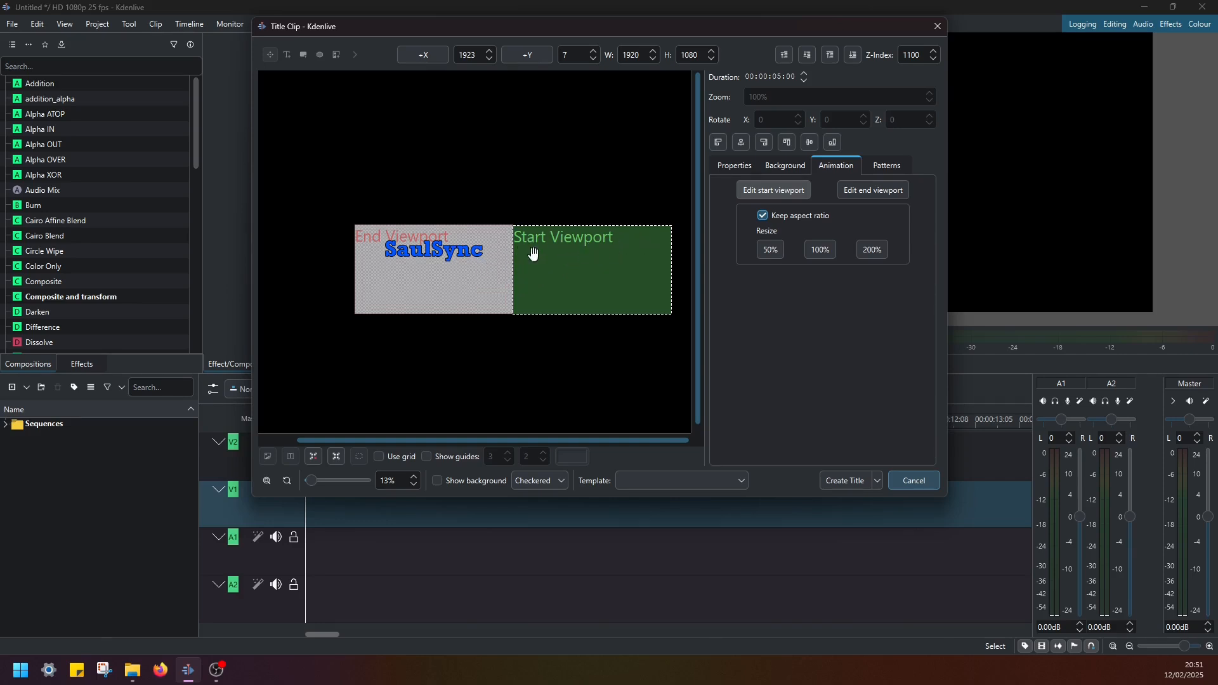
pyautogui.moveTo(560, 291)
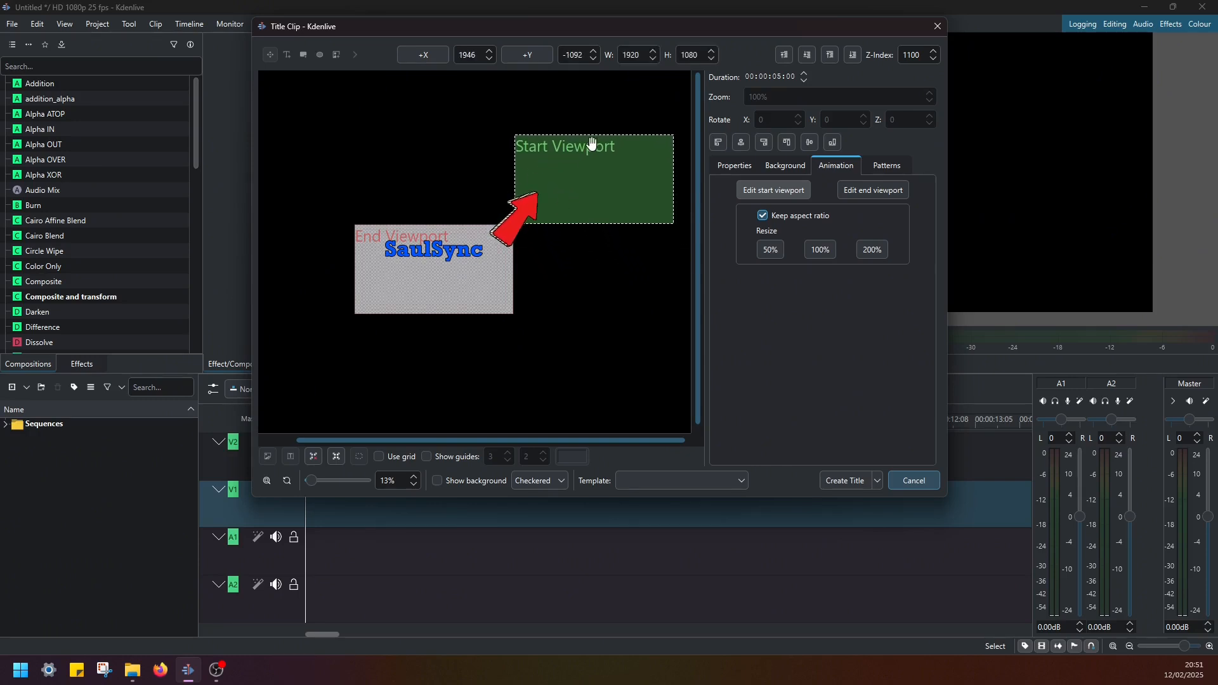
pyautogui.moveTo(592, 179); pyautogui.dragTo(315, 179)
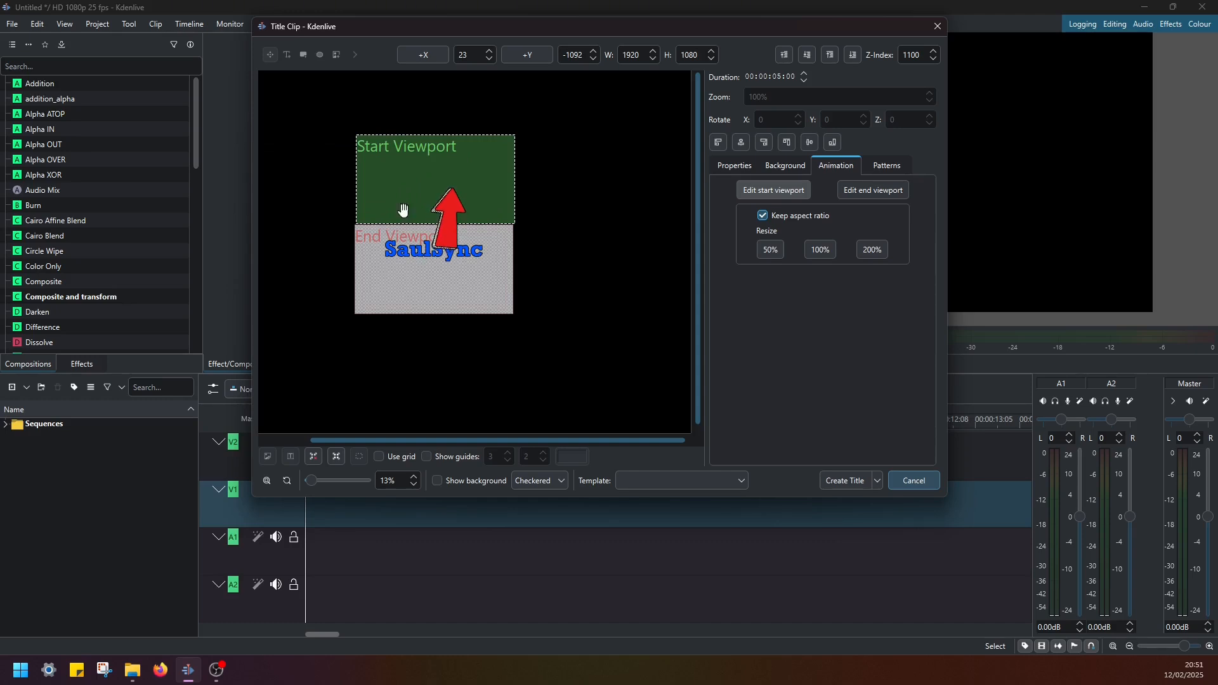
pyautogui.moveTo(403, 210); pyautogui.dragTo(544, 257)
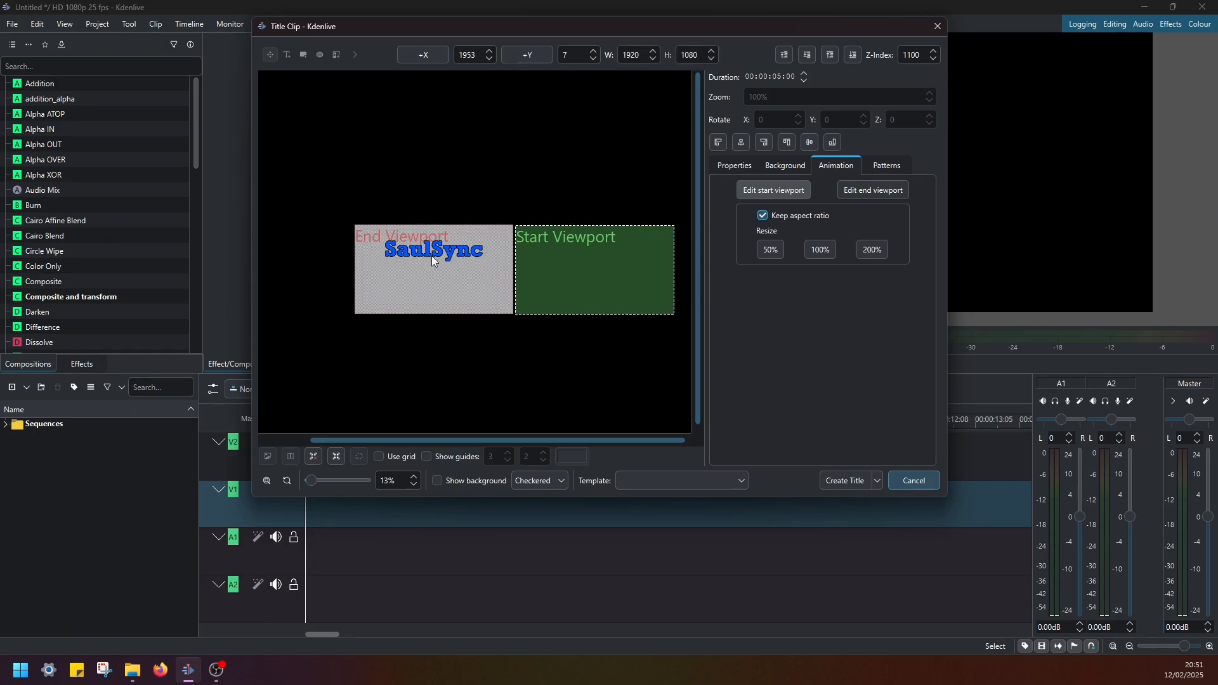
pyautogui.moveTo(434, 275)
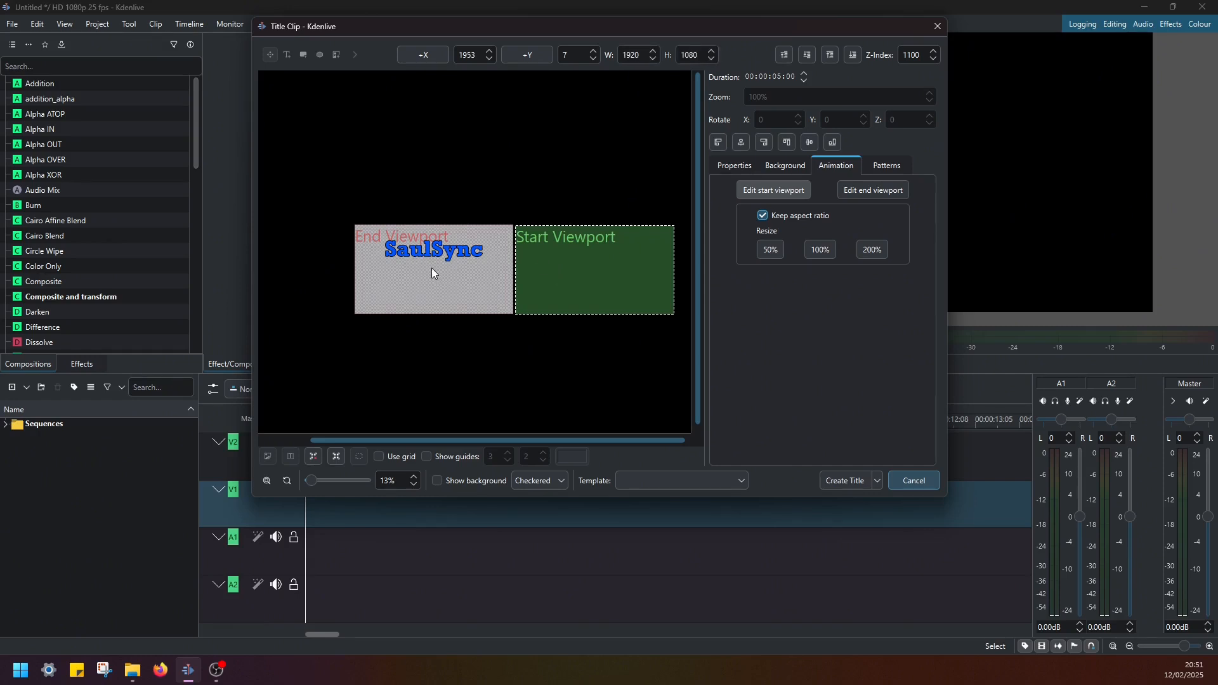
pyautogui.moveTo(590, 242)
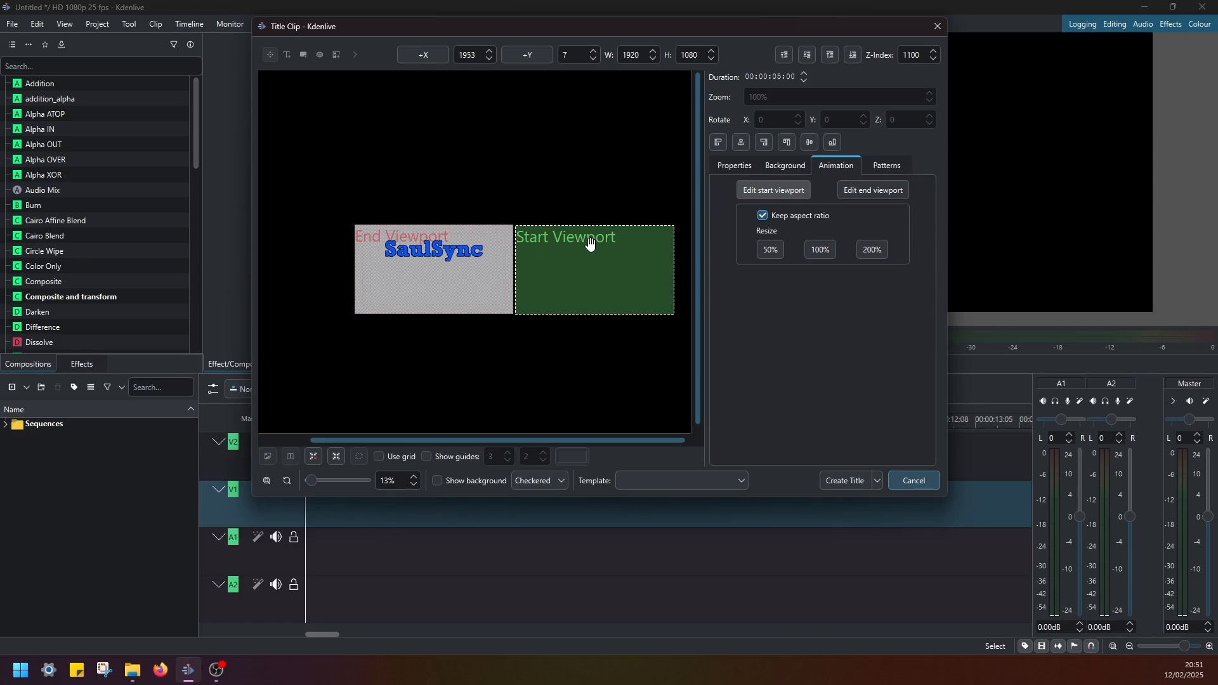
pyautogui.moveTo(872, 191)
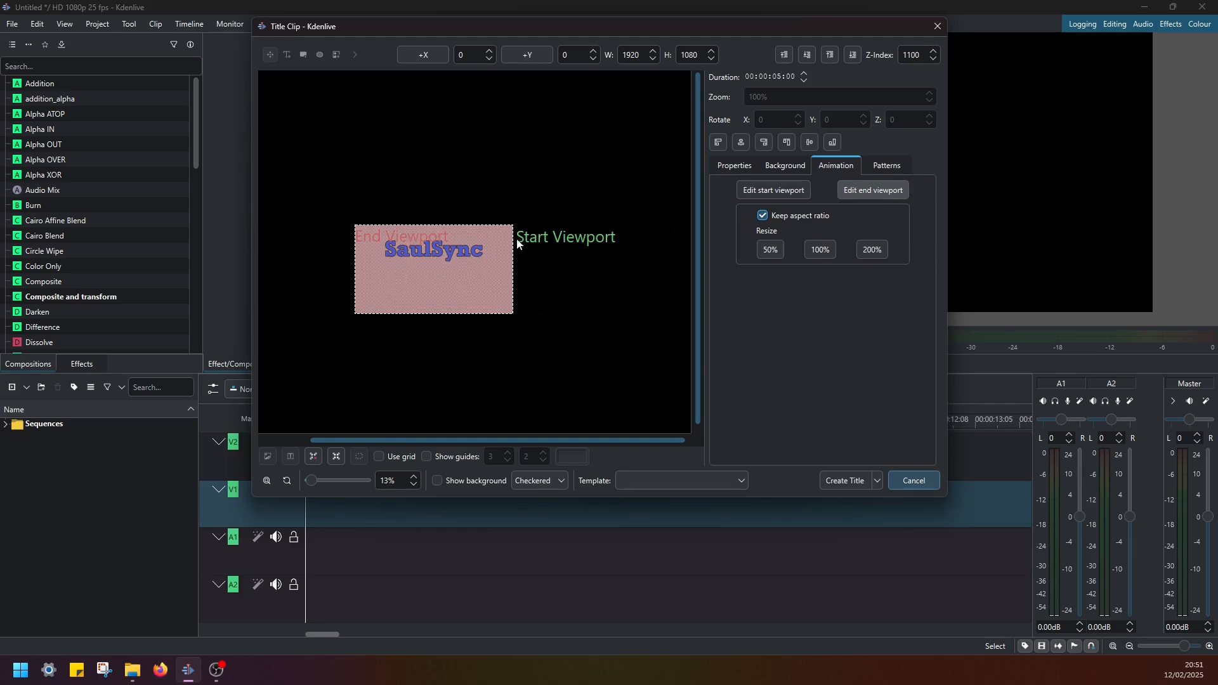
pyautogui.moveTo(275, 274)
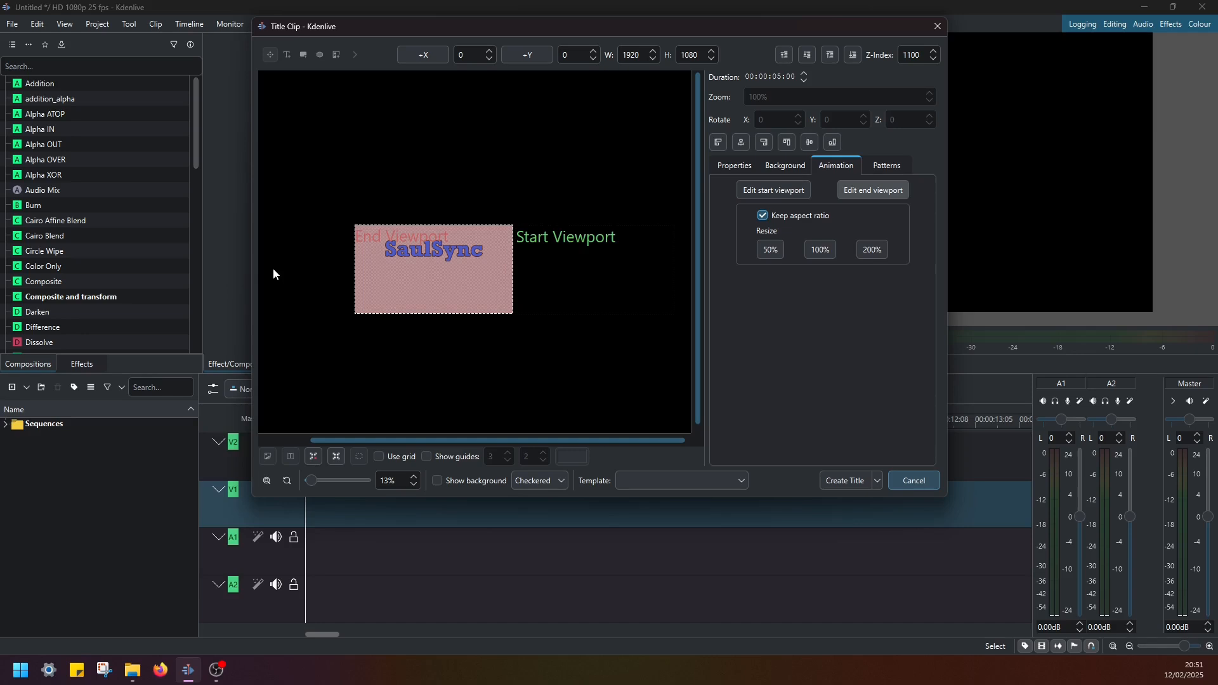
pyautogui.moveTo(412, 234)
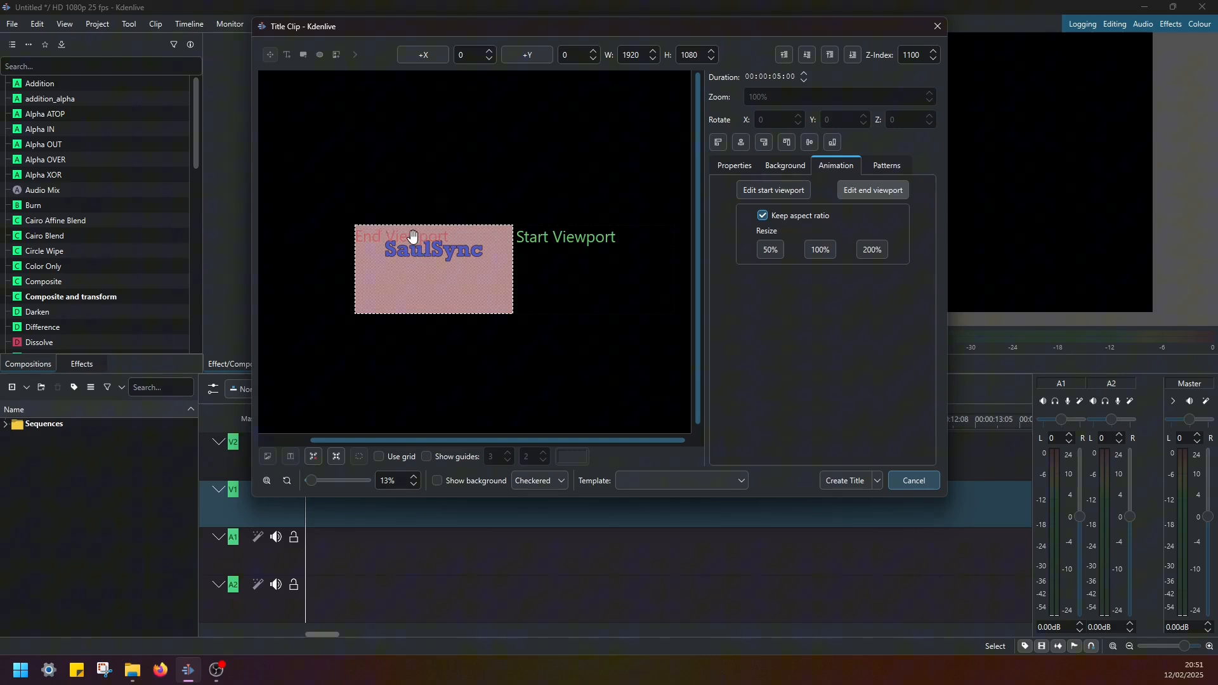
# Step: Drag the end viewport back so it rests over the SaulSync text, start viewport beside it
pyautogui.moveTo(432, 267); pyautogui.dragTo(370, 292)
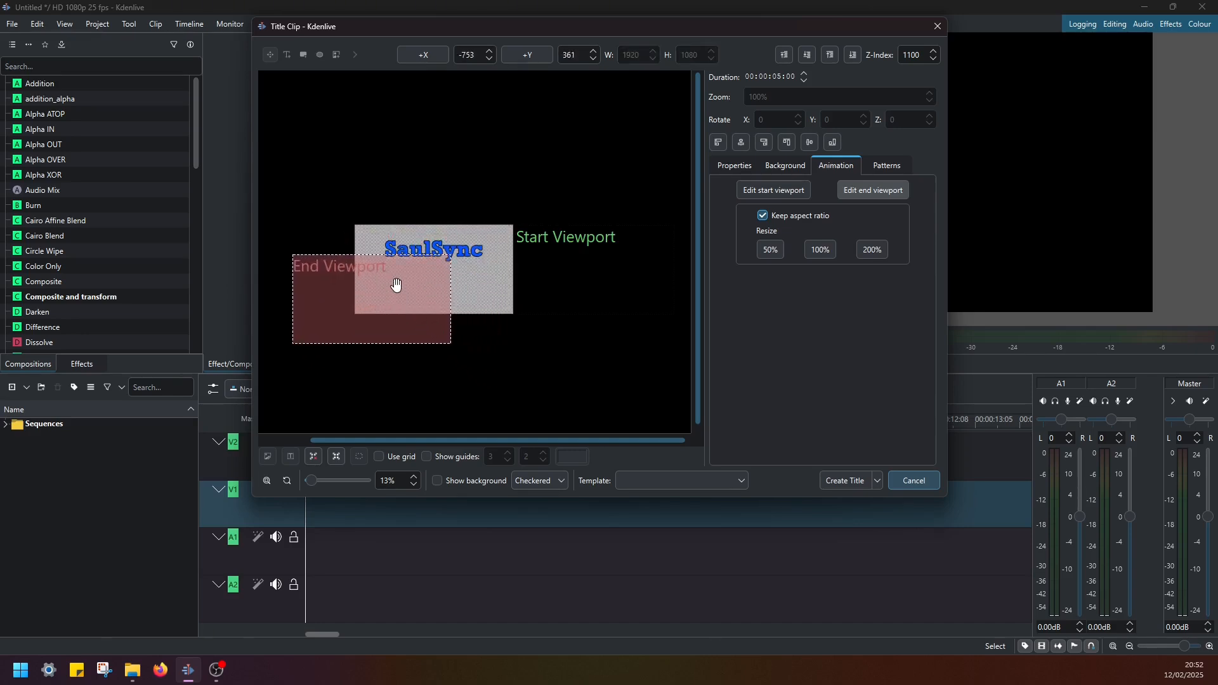
pyautogui.moveTo(396, 284); pyautogui.dragTo(420, 324)
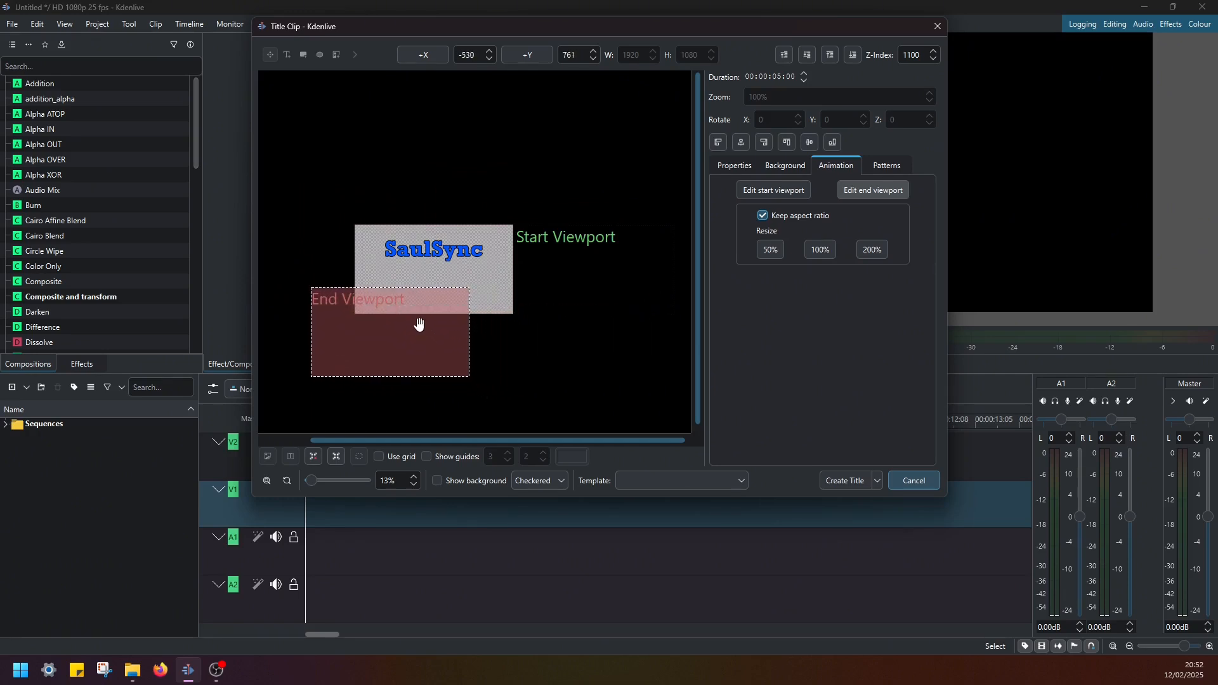
pyautogui.moveTo(390, 331); pyautogui.dragTo(570, 204)
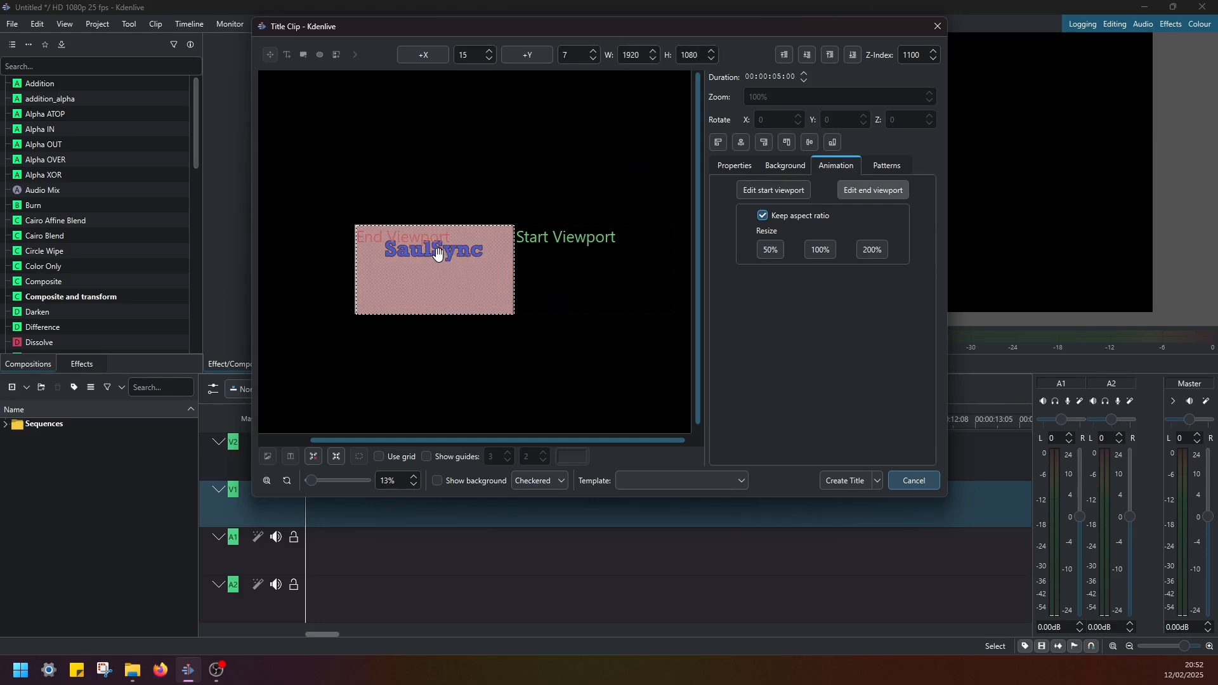
pyautogui.moveTo(464, 246)
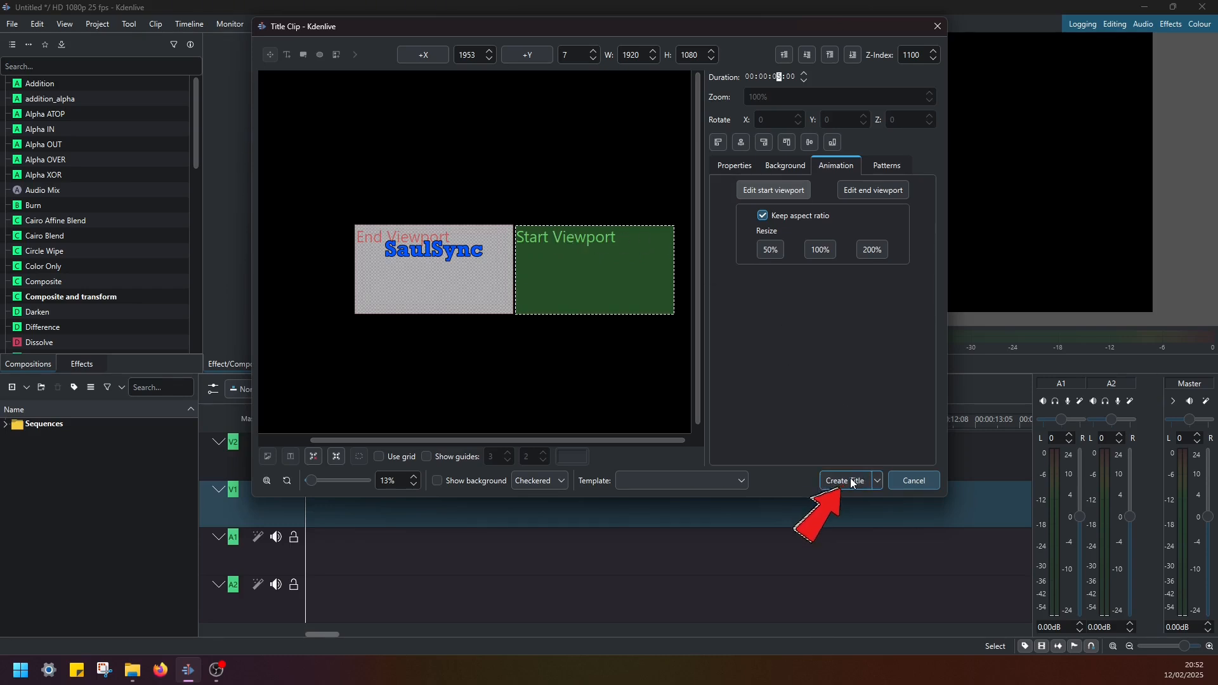
# Step: Create the SaulSync title and place it on track V1 to preview the blue text
pyautogui.click(844, 480)
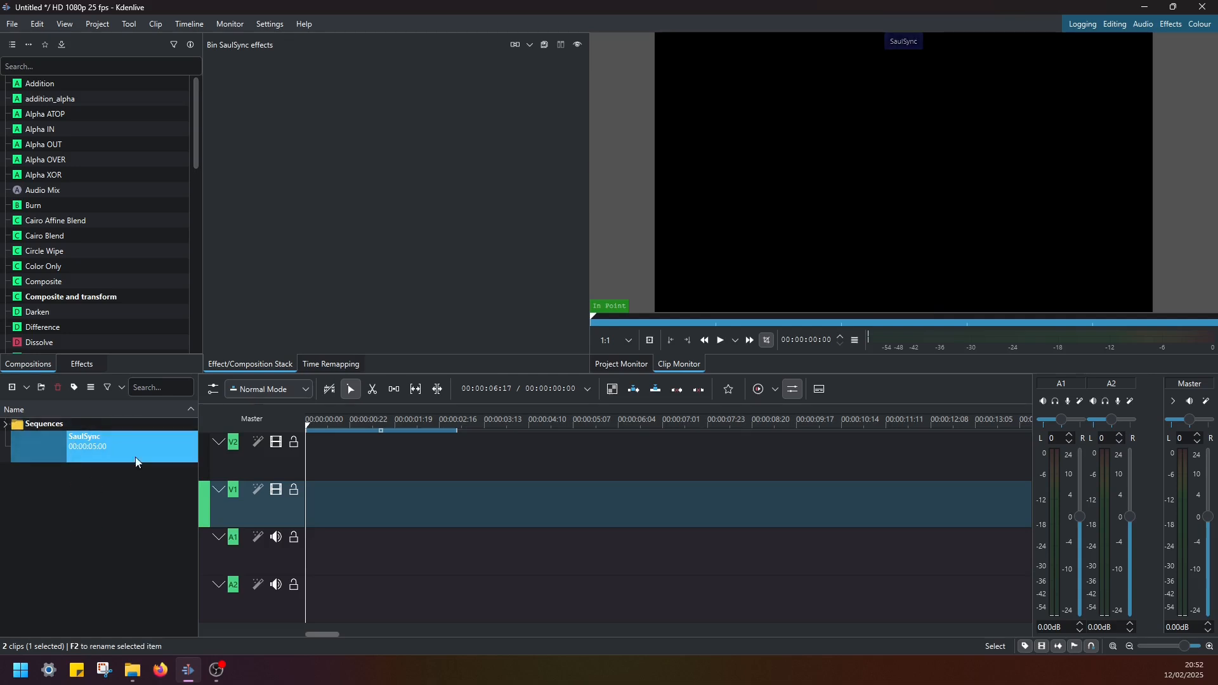
pyautogui.moveTo(86, 454)
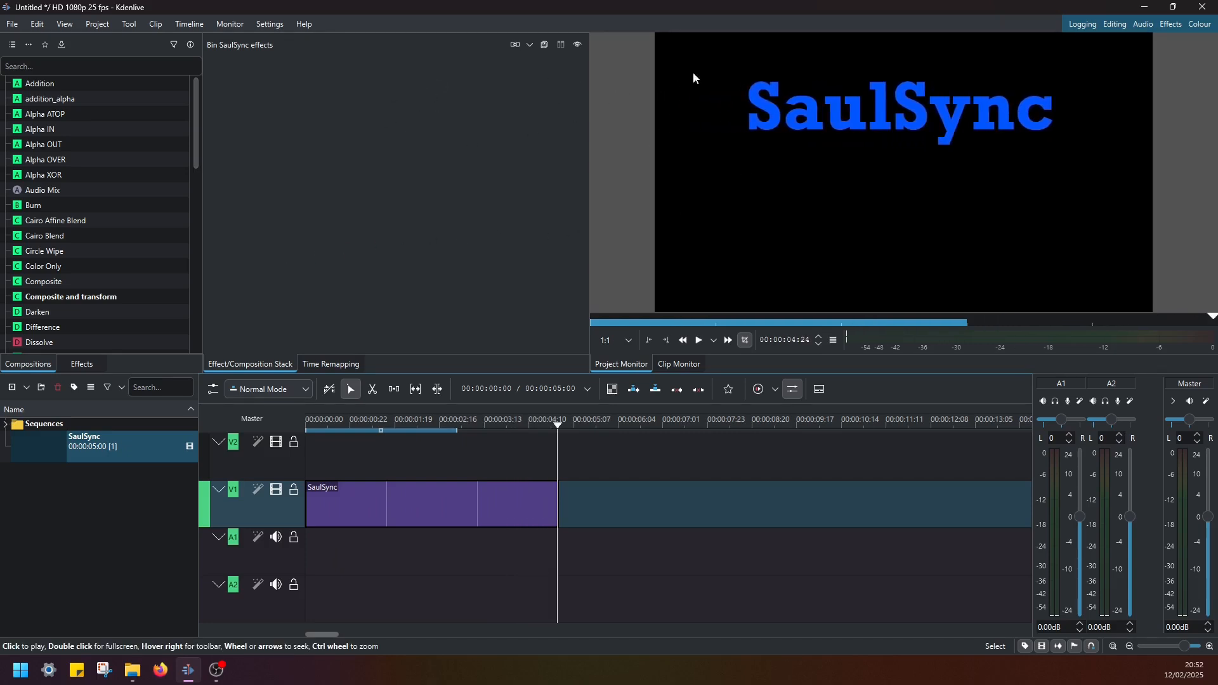
pyautogui.moveTo(921, 96)
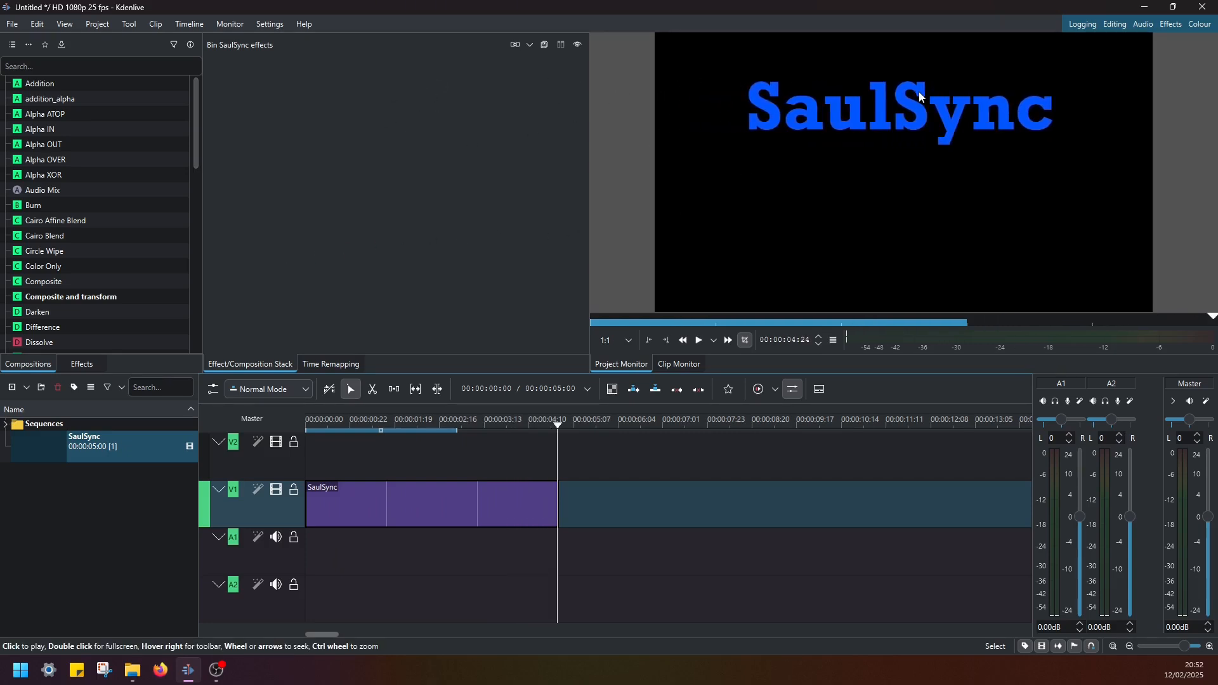
pyautogui.moveTo(525, 355)
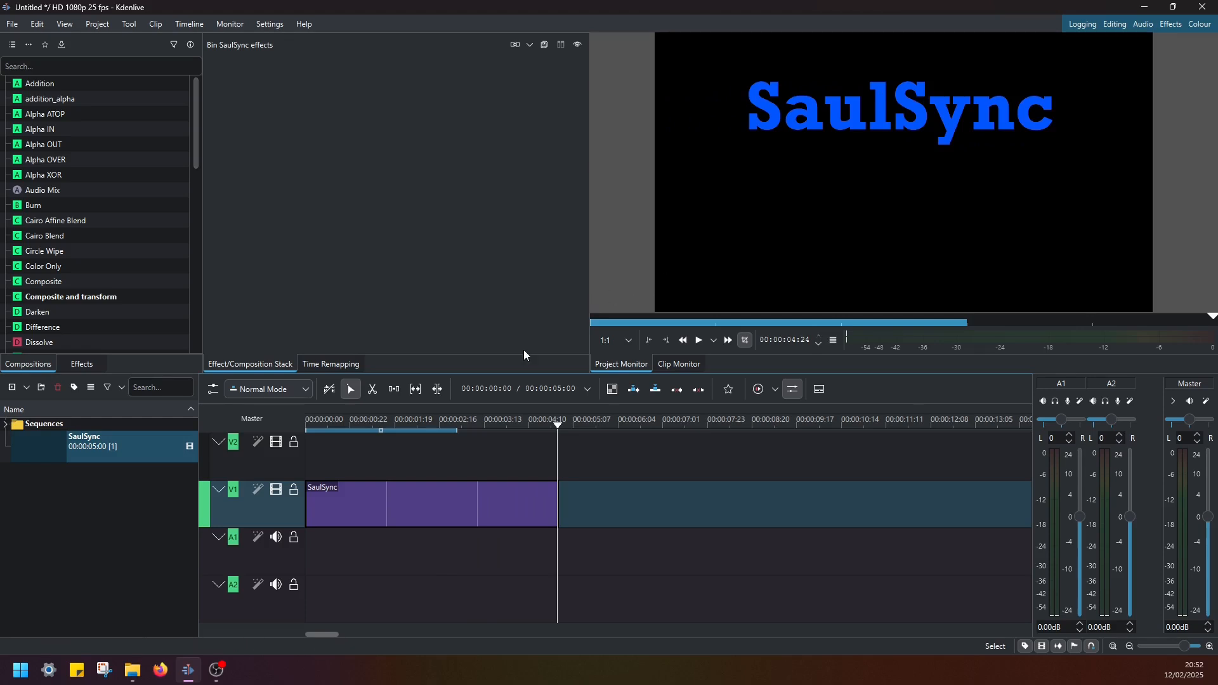
pyautogui.click(84, 442)
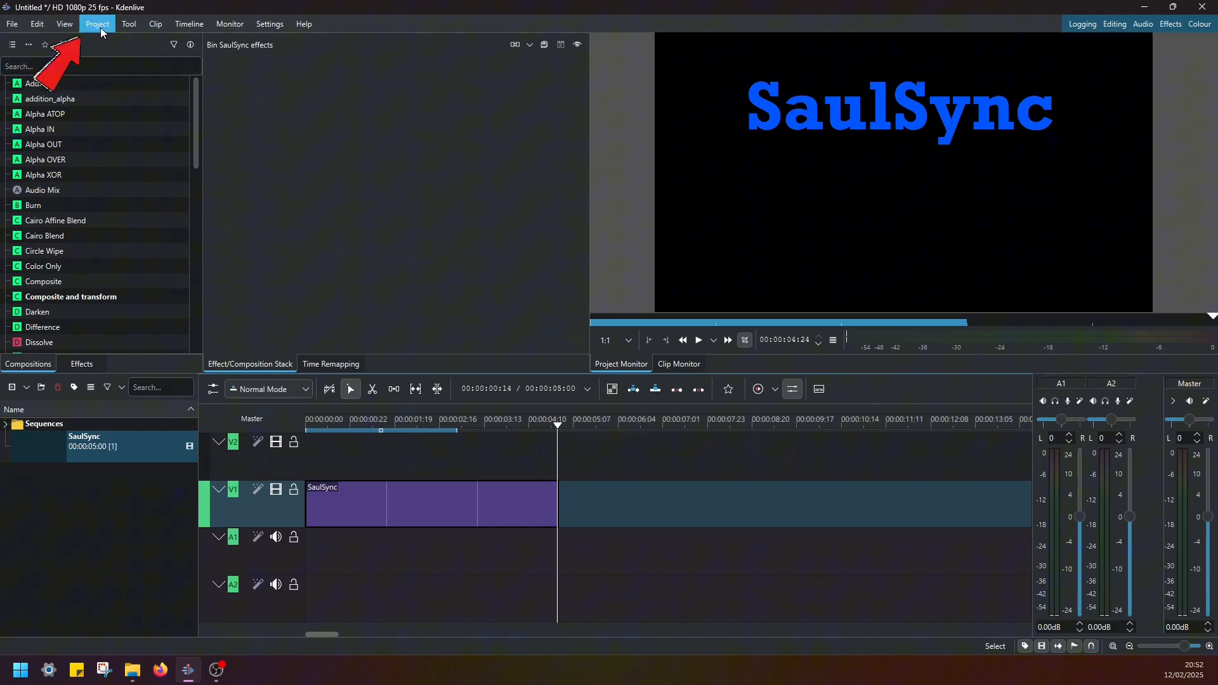
# Step: Add a second title reading SUBSCRIBE in red #ff0000, centred horizontally lower in the frame
pyautogui.click(96, 24)
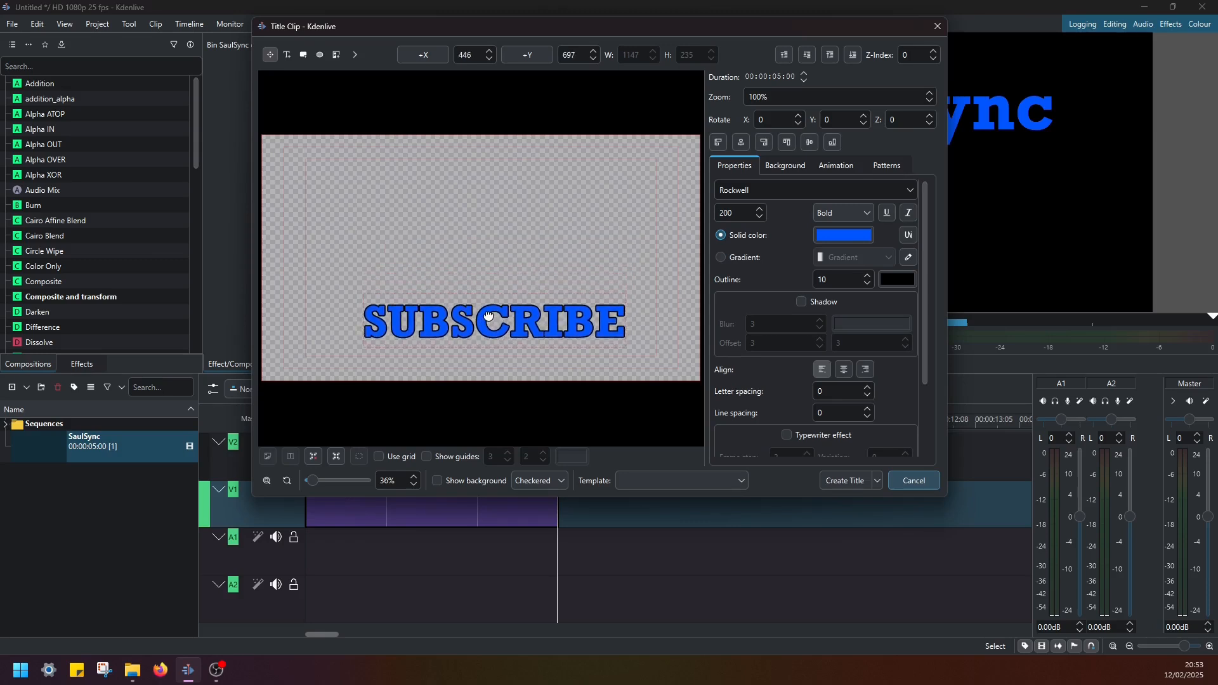
pyautogui.moveTo(490, 319); pyautogui.dragTo(492, 323)
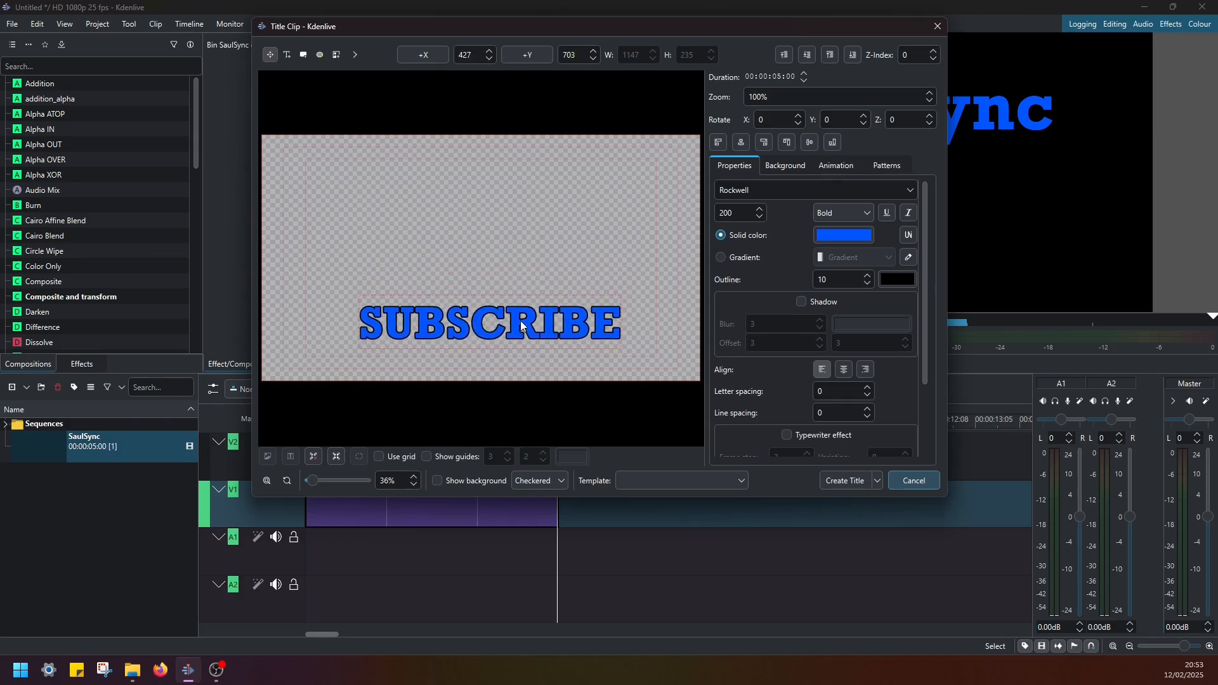
pyautogui.click(842, 234)
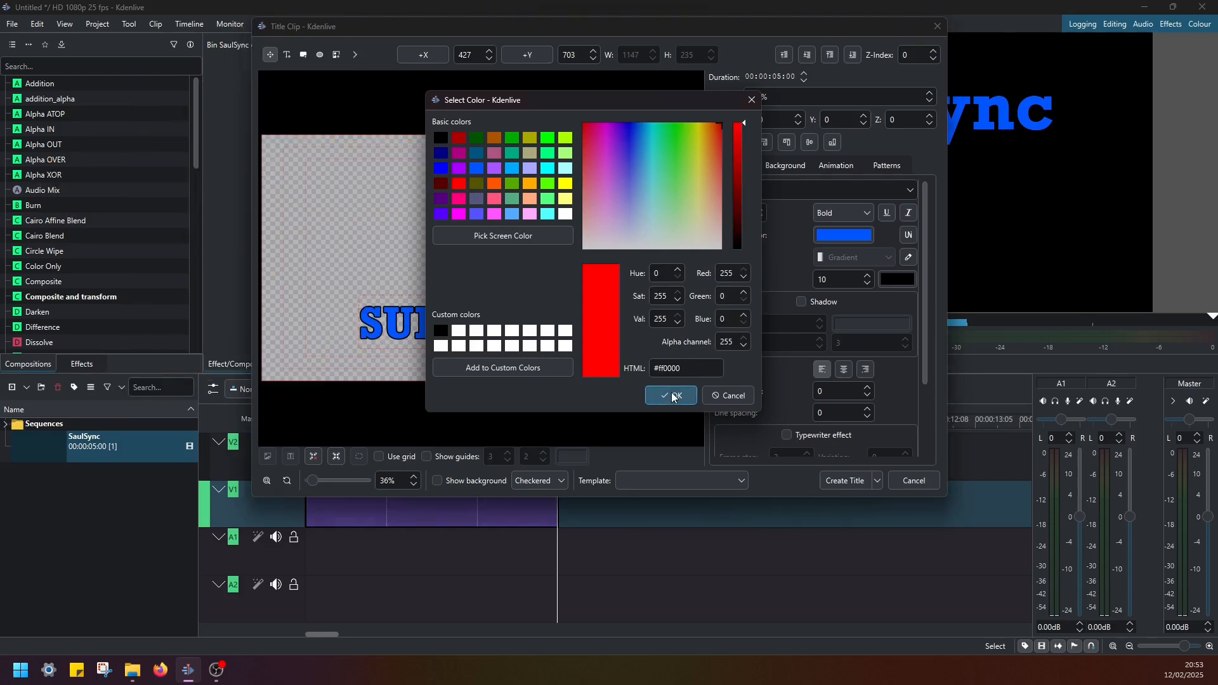
pyautogui.click(670, 396)
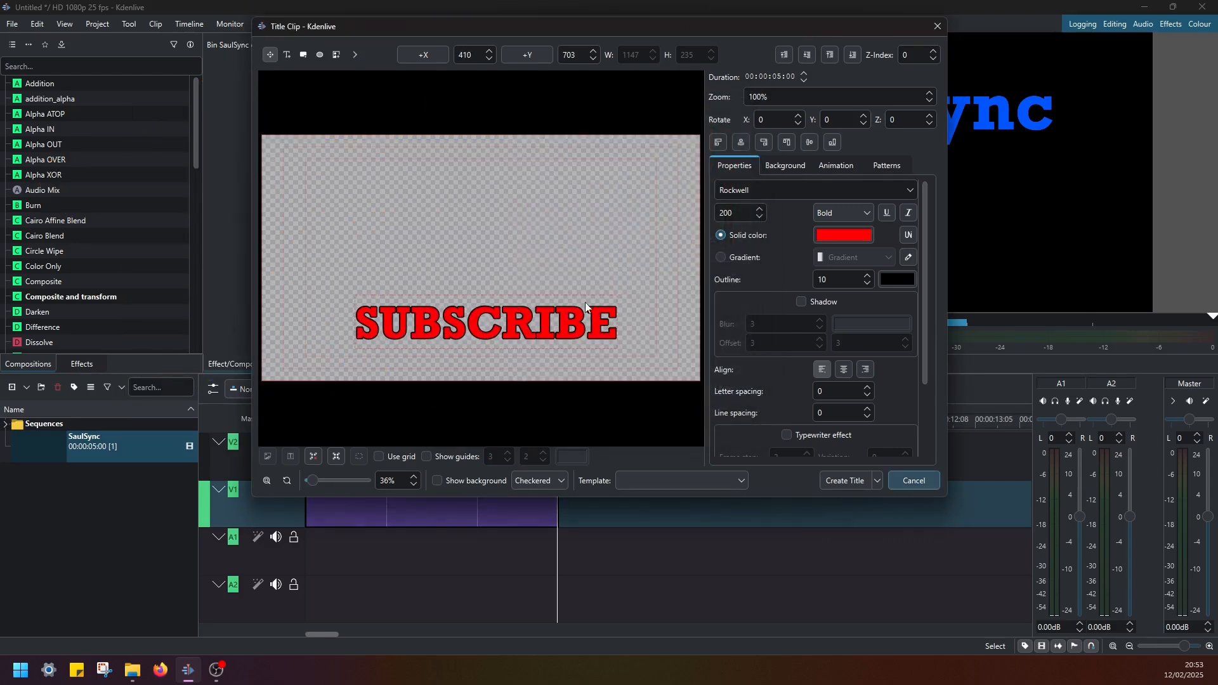
pyautogui.click(741, 142)
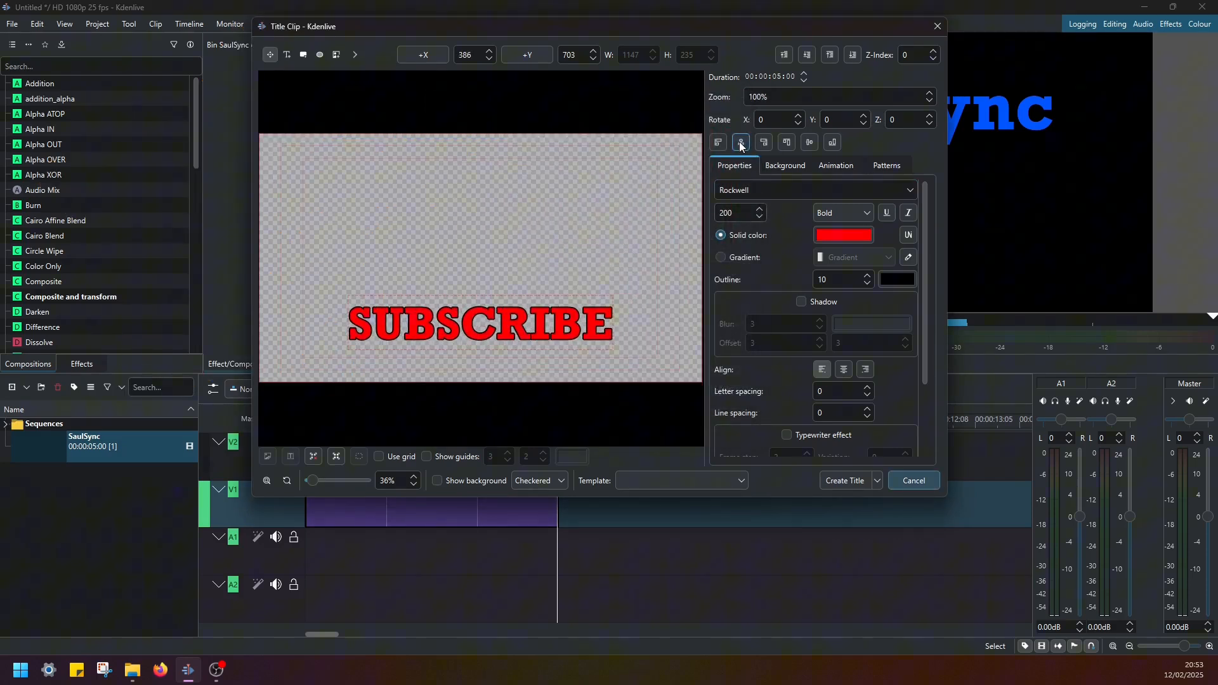
pyautogui.click(741, 142)
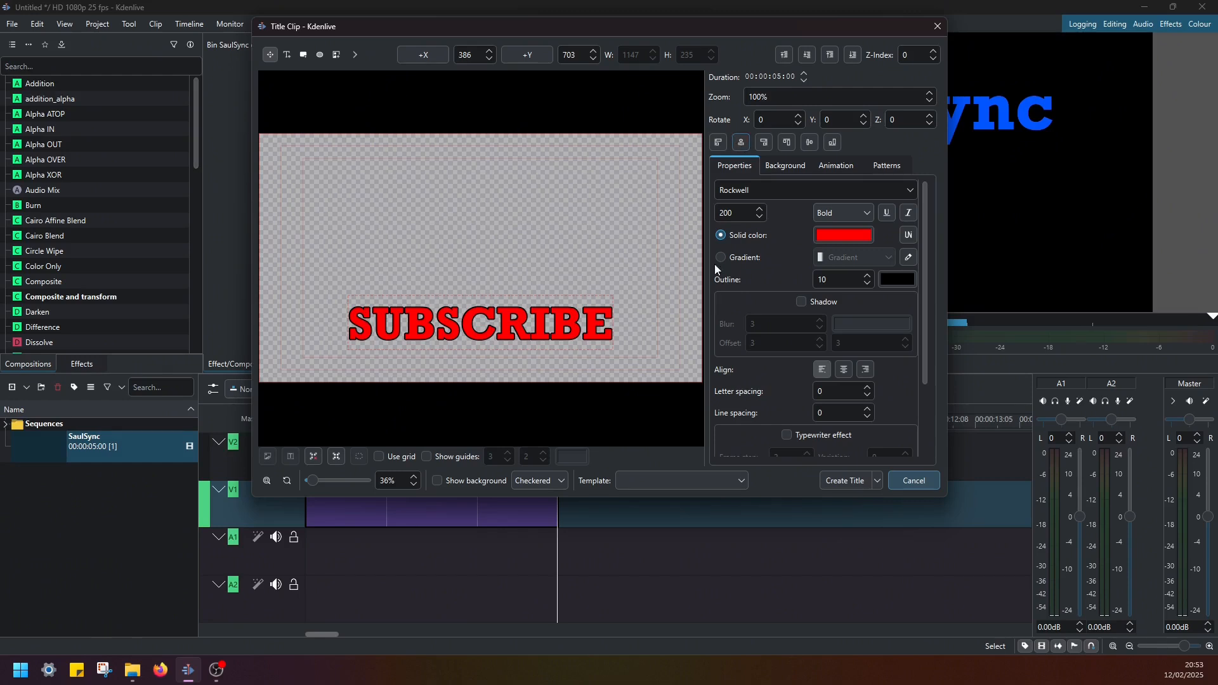
pyautogui.click(835, 165)
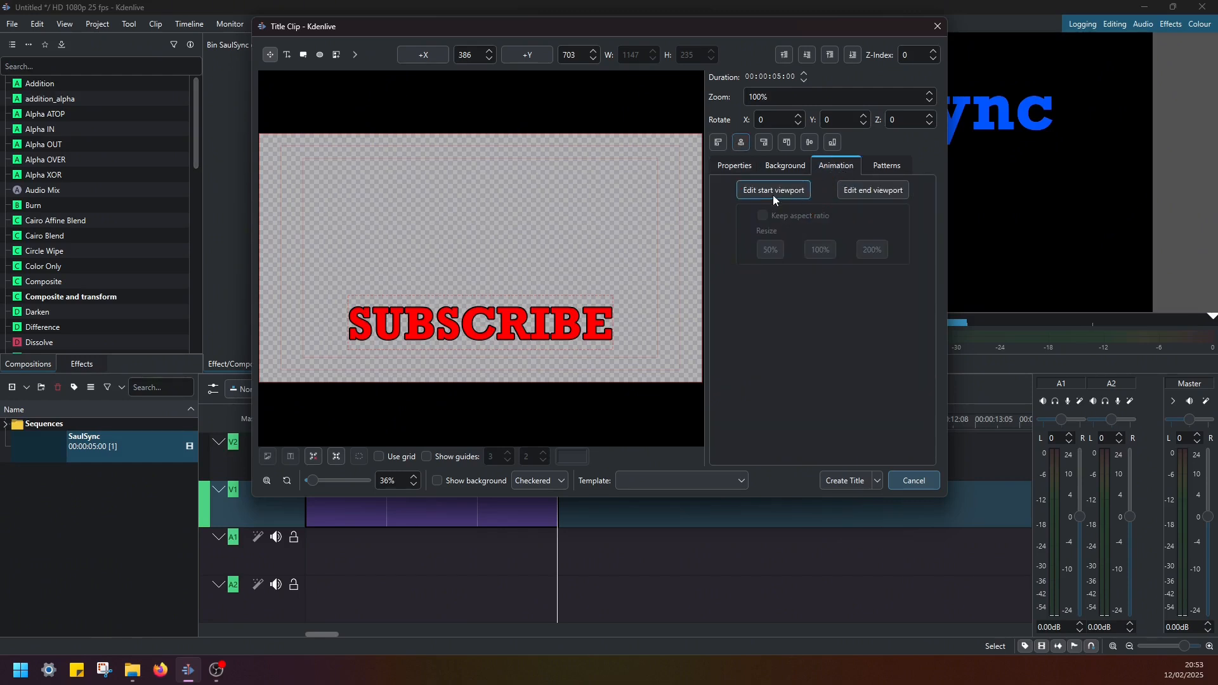
# Step: Set the SUBSCRIBE start viewport just left of the end viewport (X -1910) for a slide-in
pyautogui.click(773, 191)
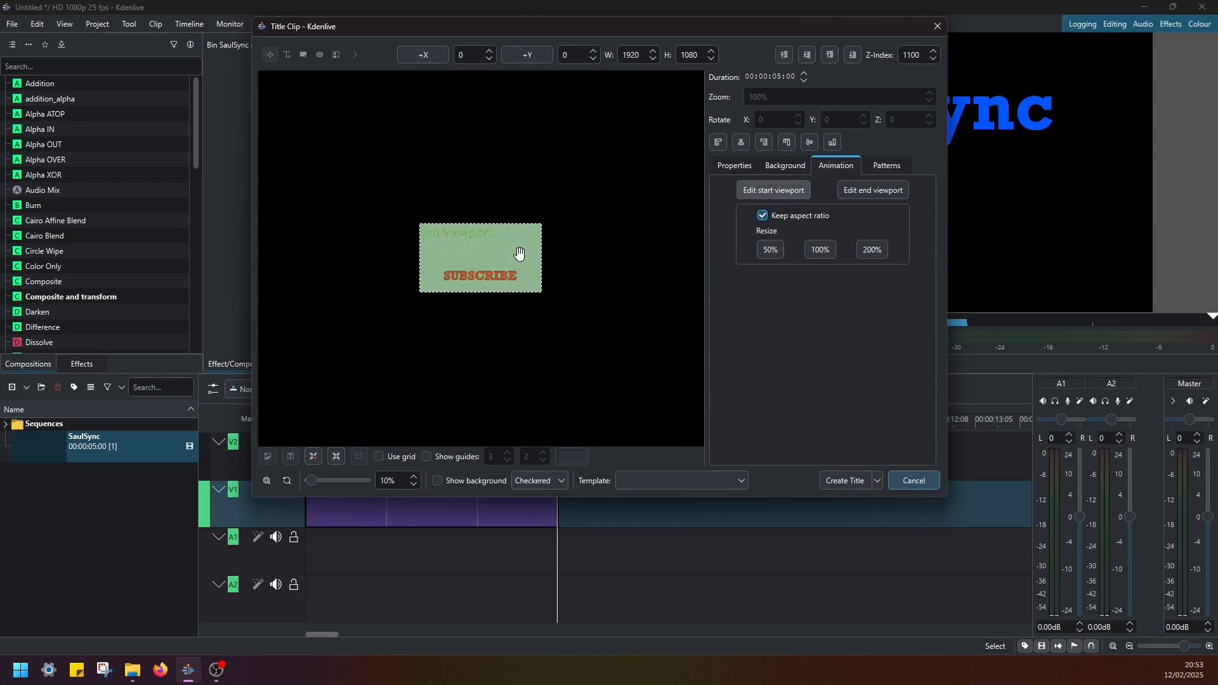
pyautogui.moveTo(480, 257); pyautogui.dragTo(544, 259)
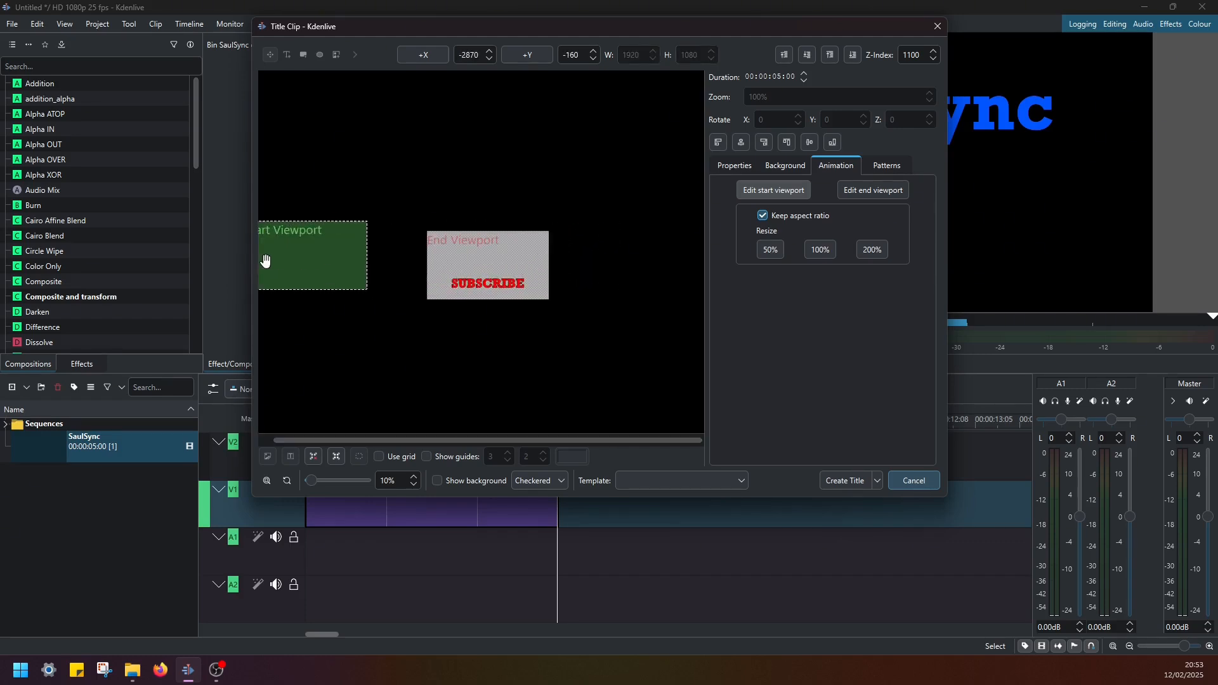
pyautogui.moveTo(265, 260); pyautogui.dragTo(323, 272)
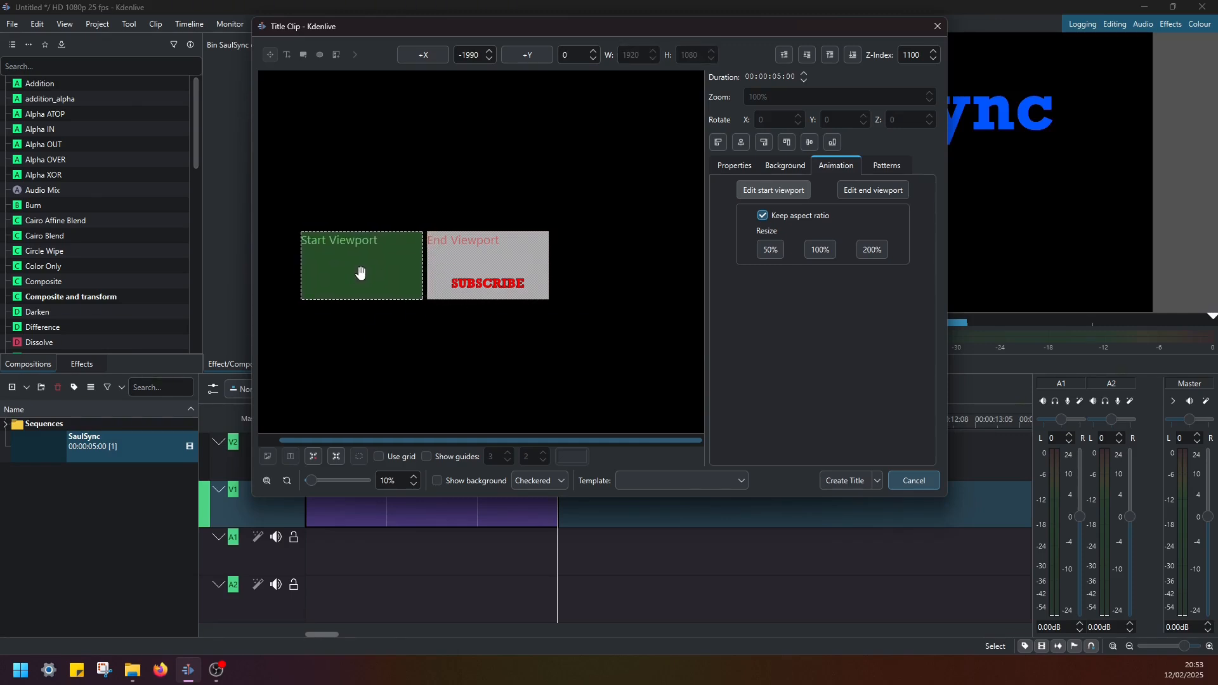
pyautogui.moveTo(360, 271); pyautogui.dragTo(363, 267)
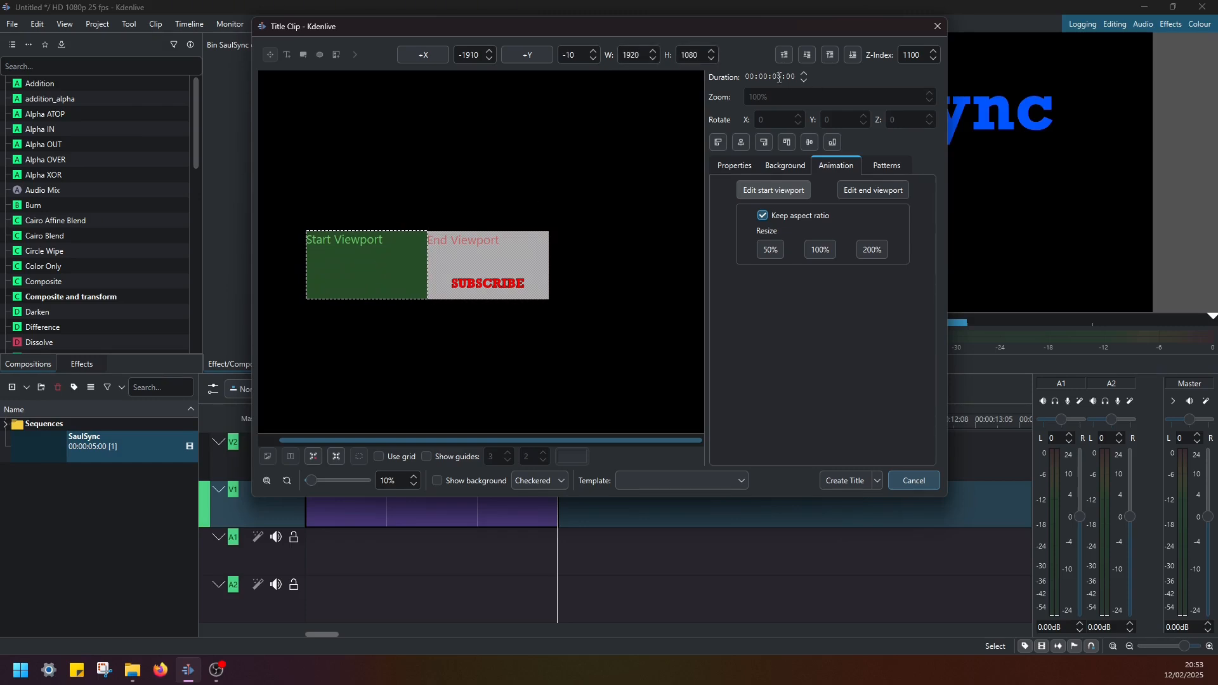
pyautogui.click(873, 191)
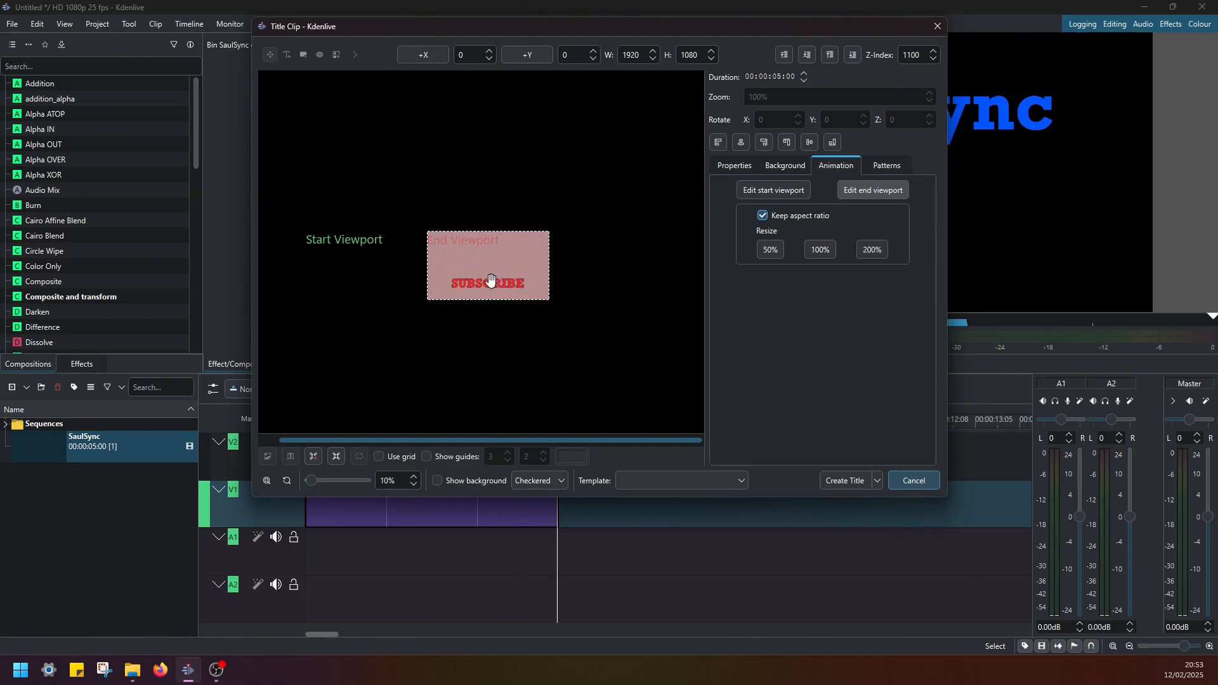
pyautogui.click(914, 479)
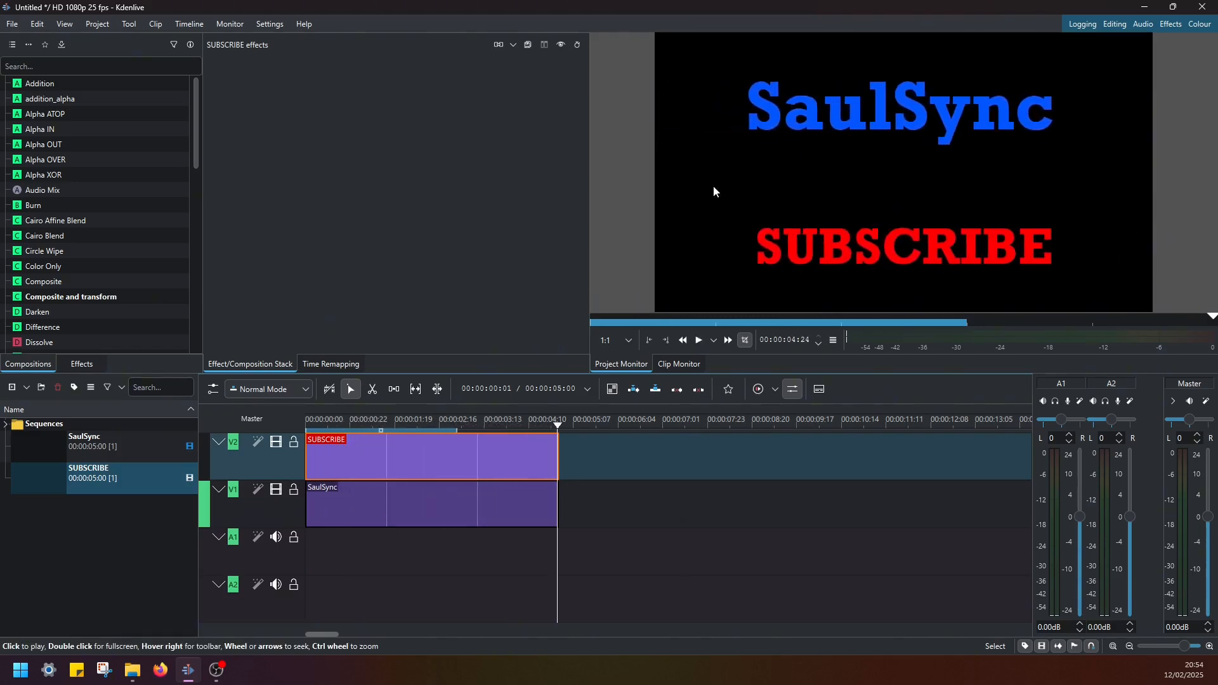
pyautogui.moveTo(929, 281)
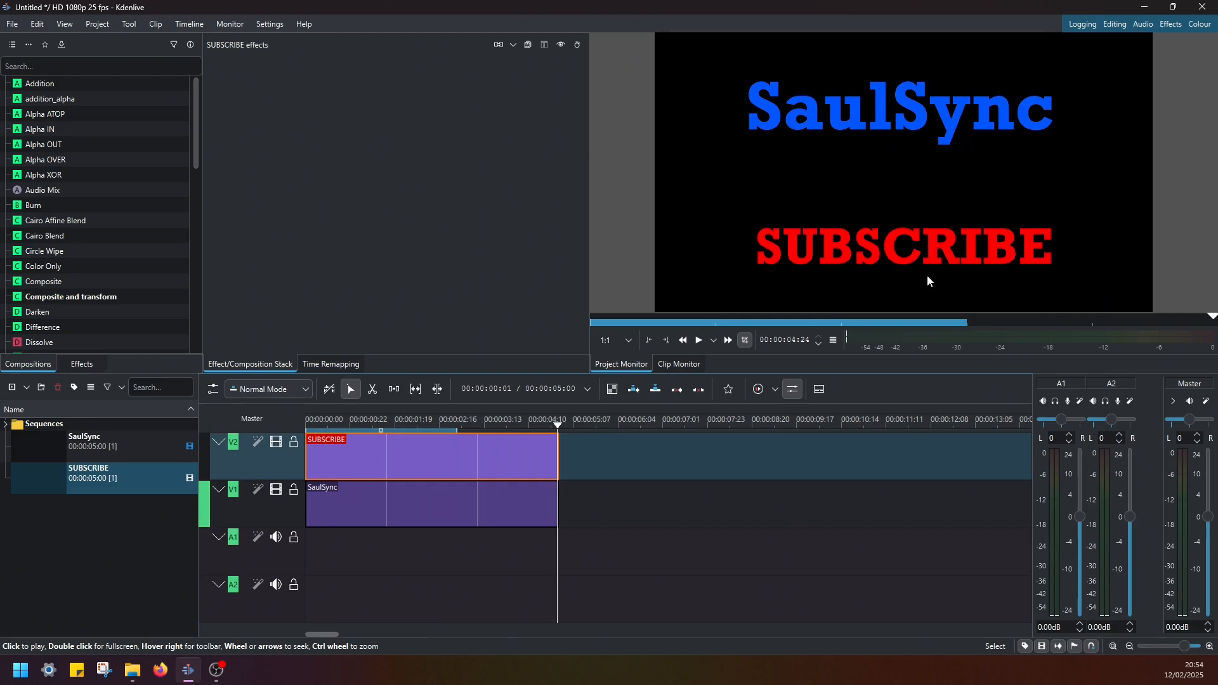
pyautogui.moveTo(731, 123)
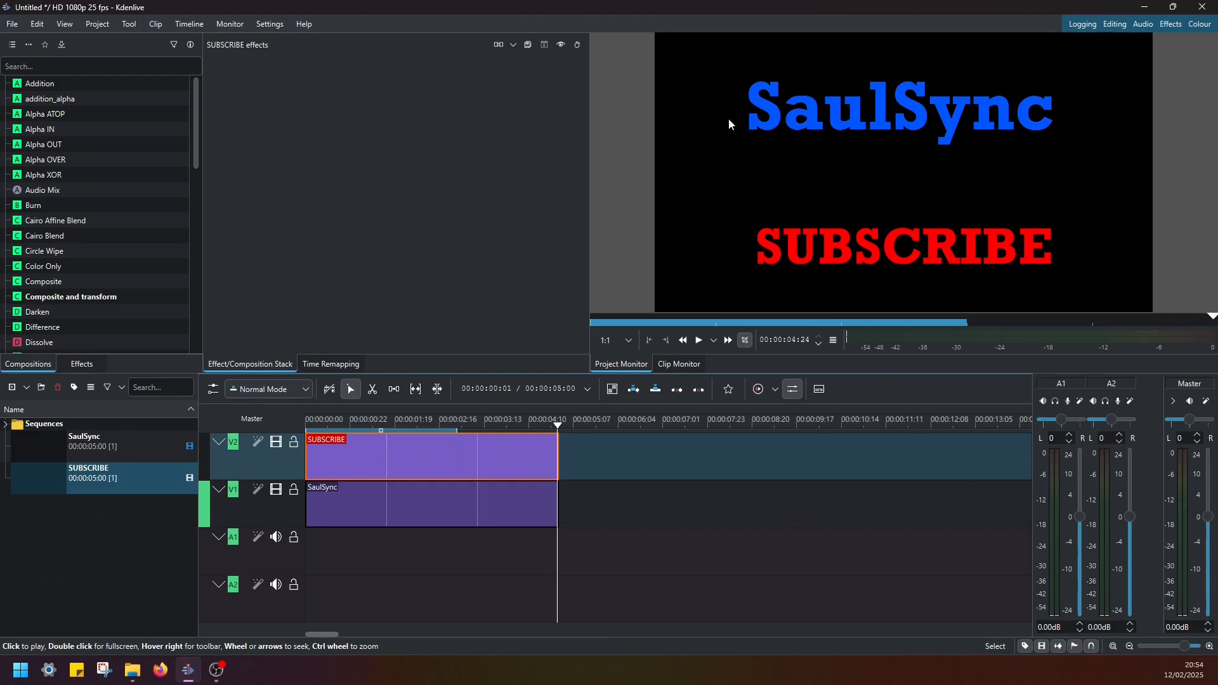
pyautogui.moveTo(905, 236)
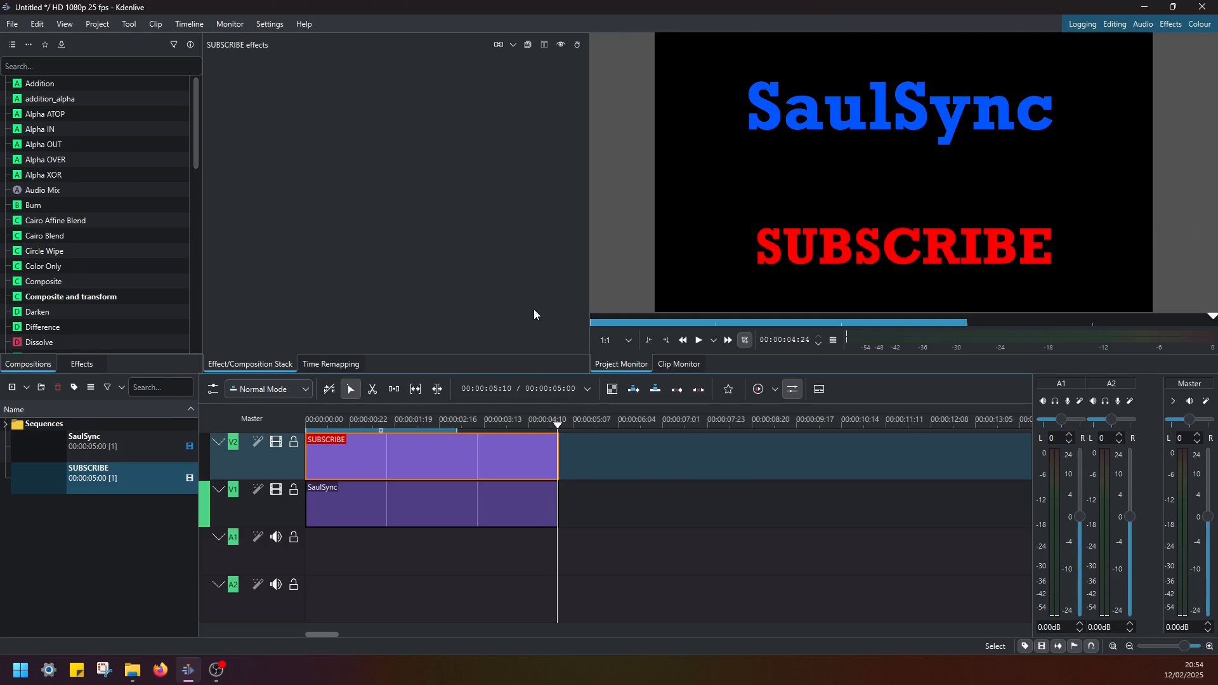
pyautogui.moveTo(223, 54)
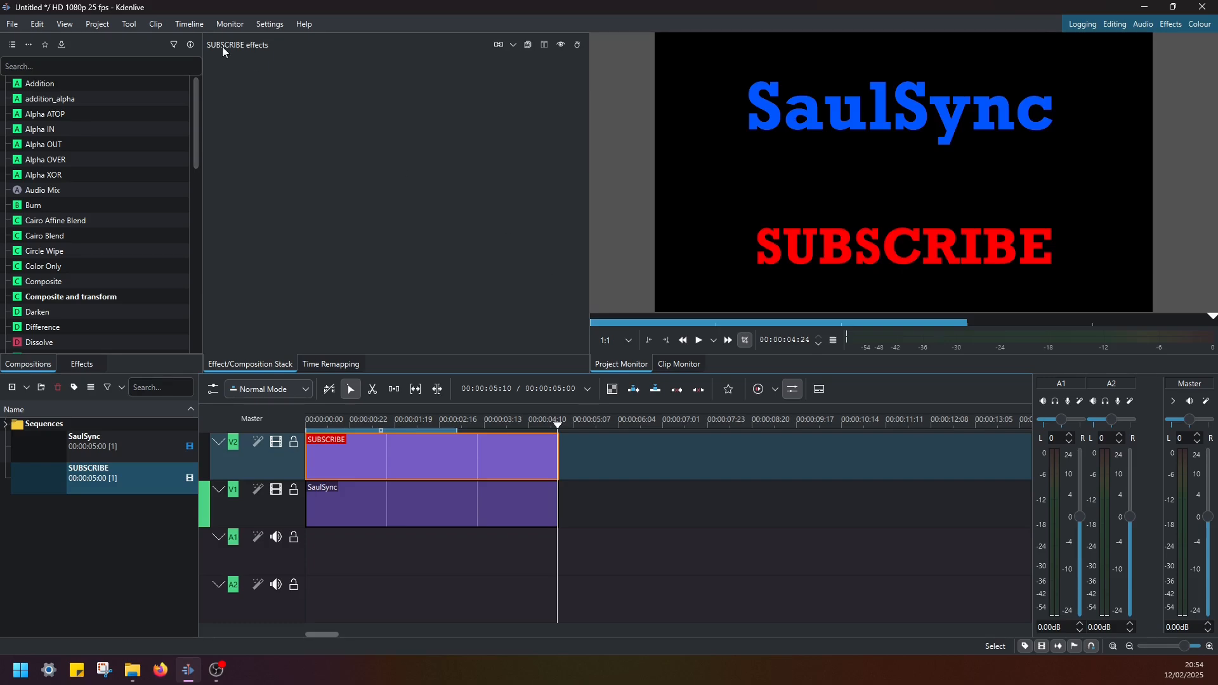
# Step: Add a third title clip and bring up the Add Image picker
pyautogui.click(96, 25)
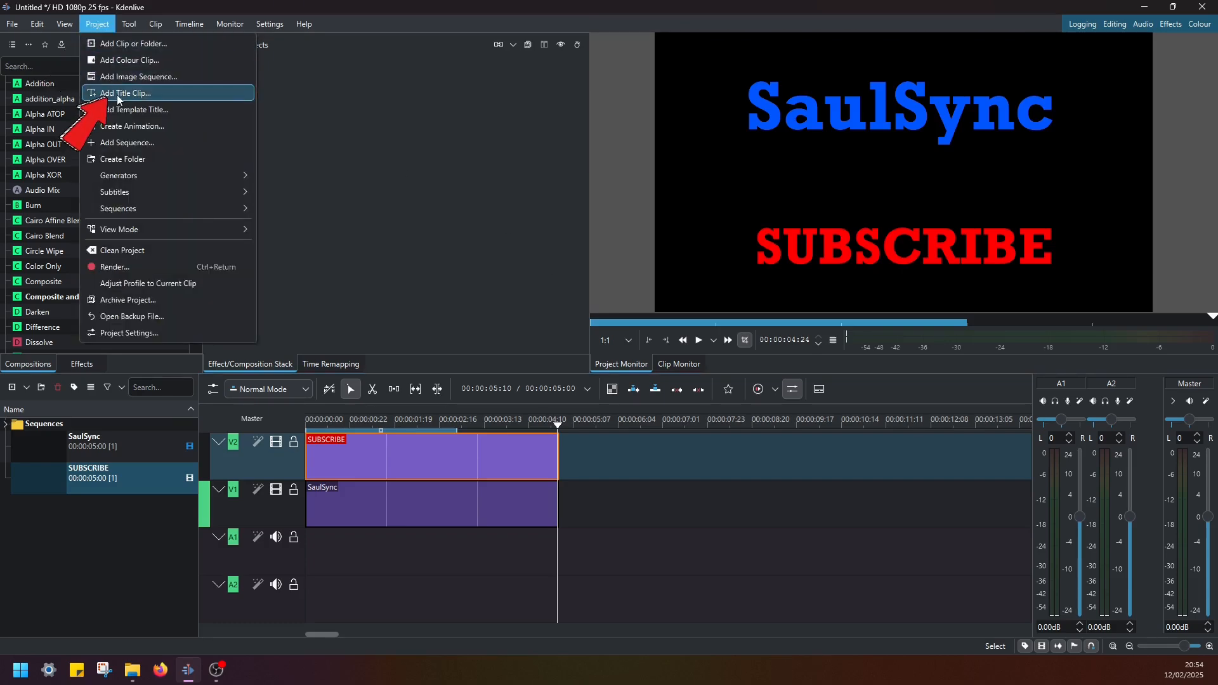
pyautogui.click(126, 92)
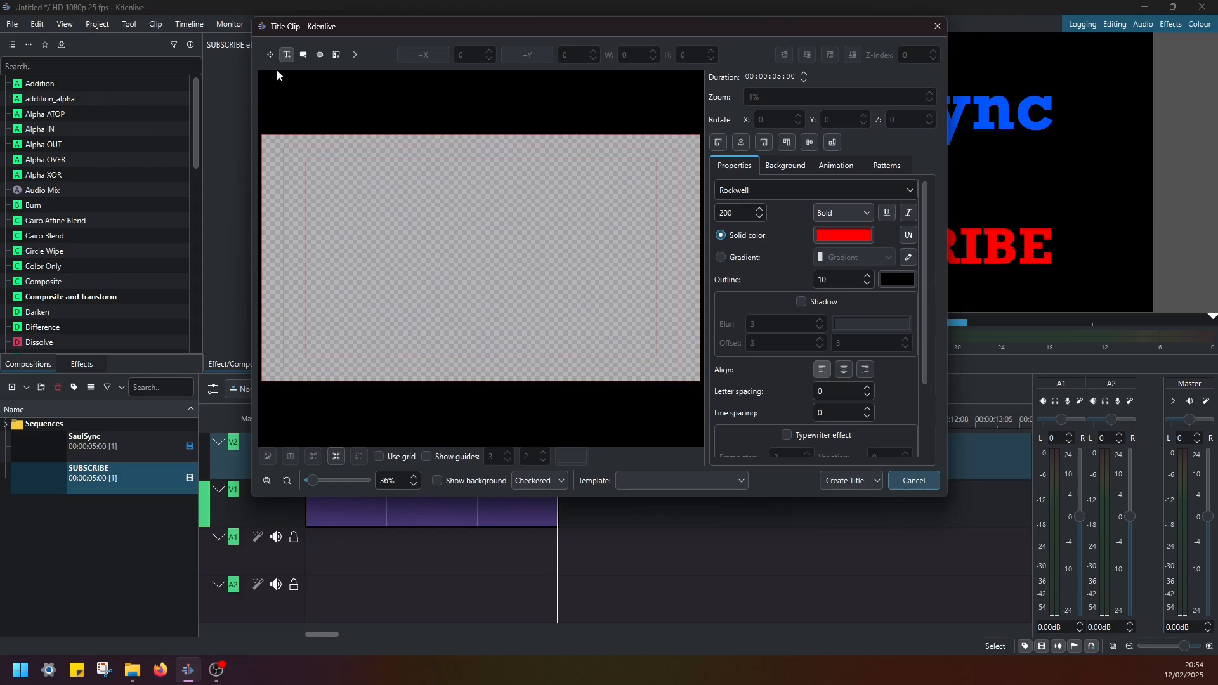
pyautogui.moveTo(289, 55)
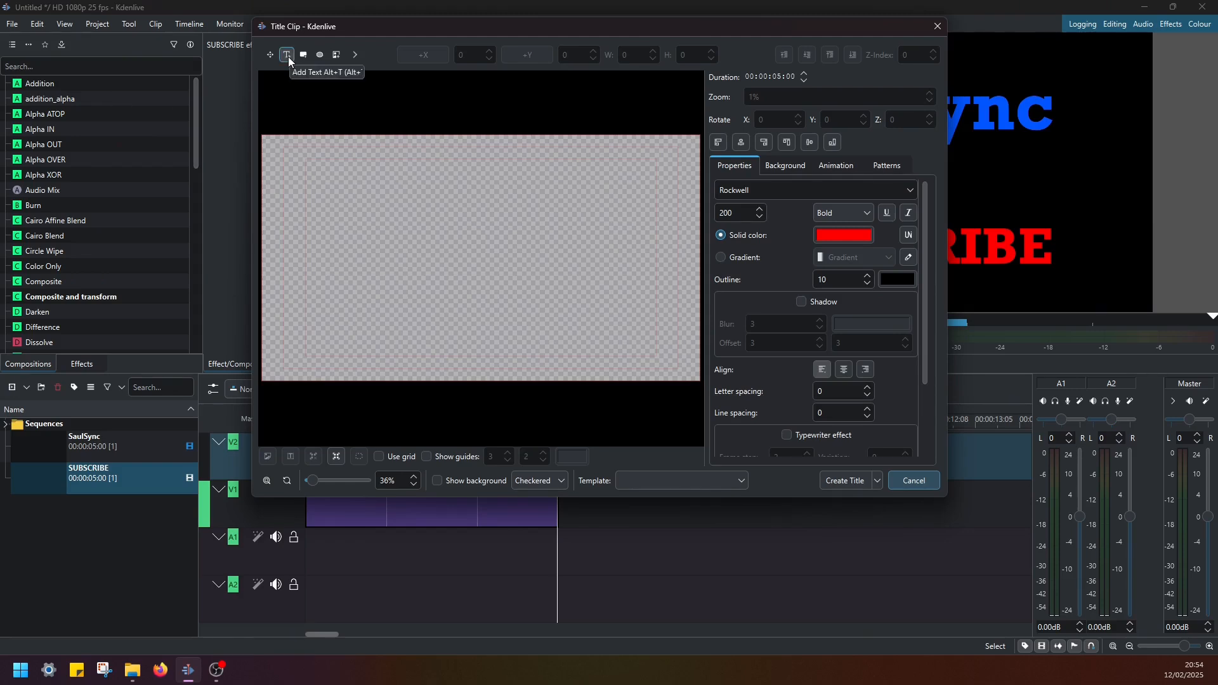
pyautogui.moveTo(336, 54)
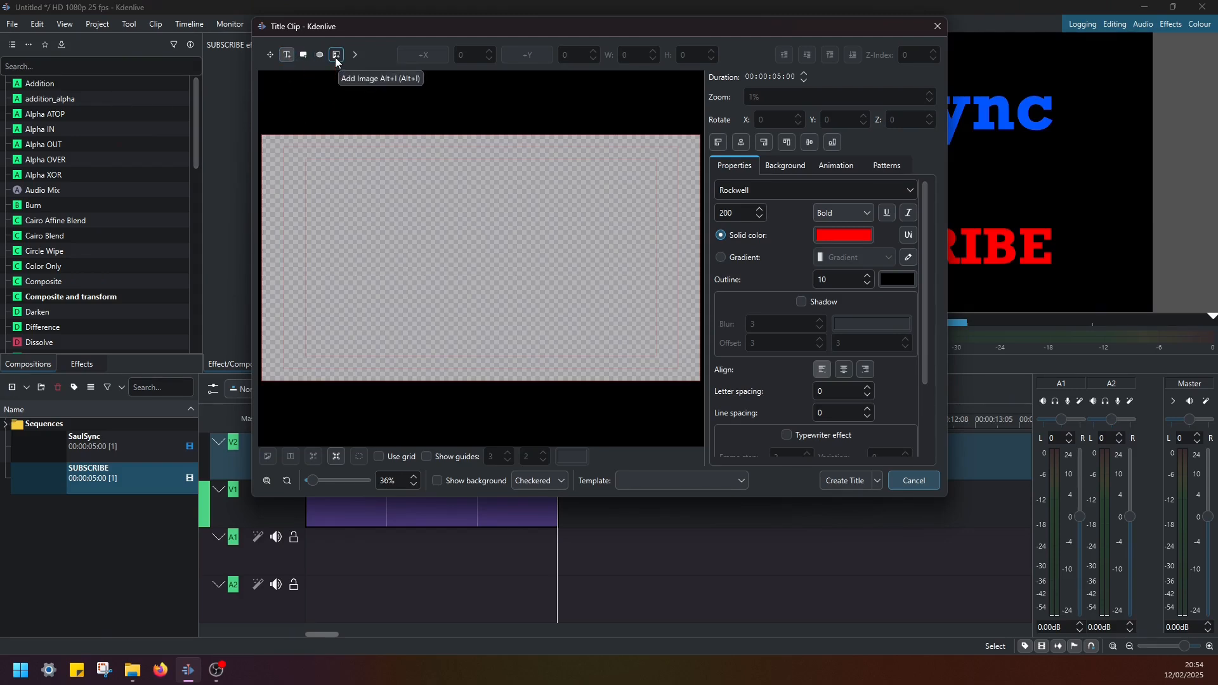
pyautogui.click(335, 54)
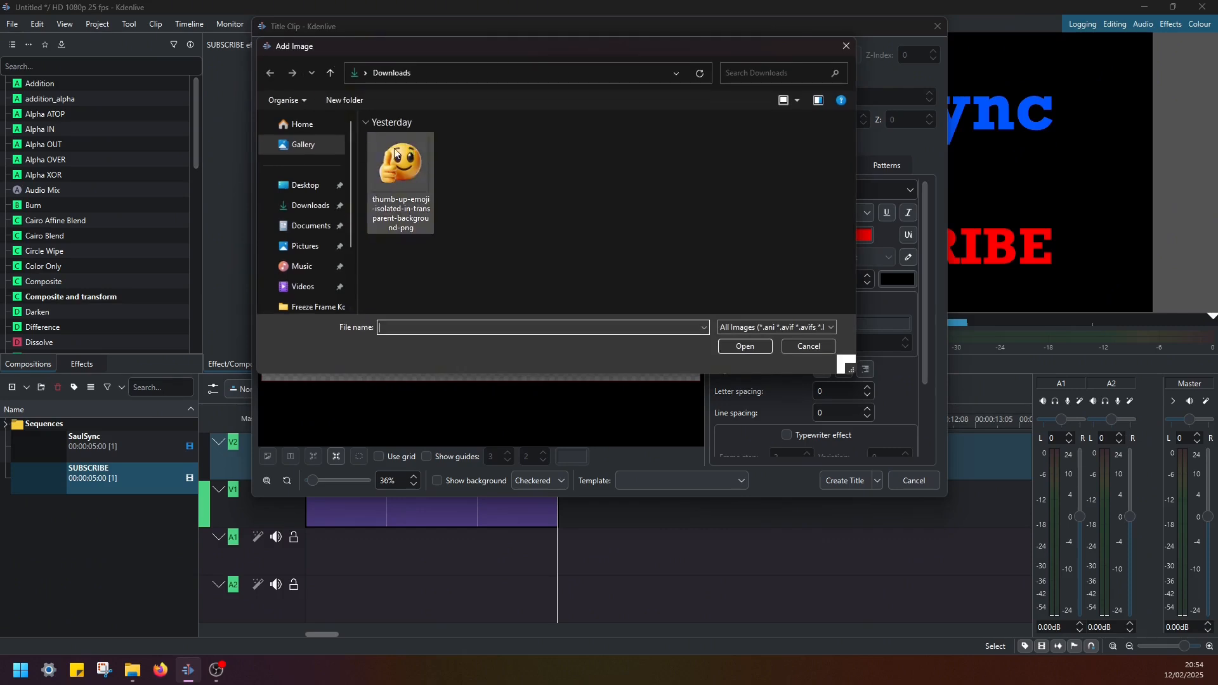
pyautogui.moveTo(411, 165)
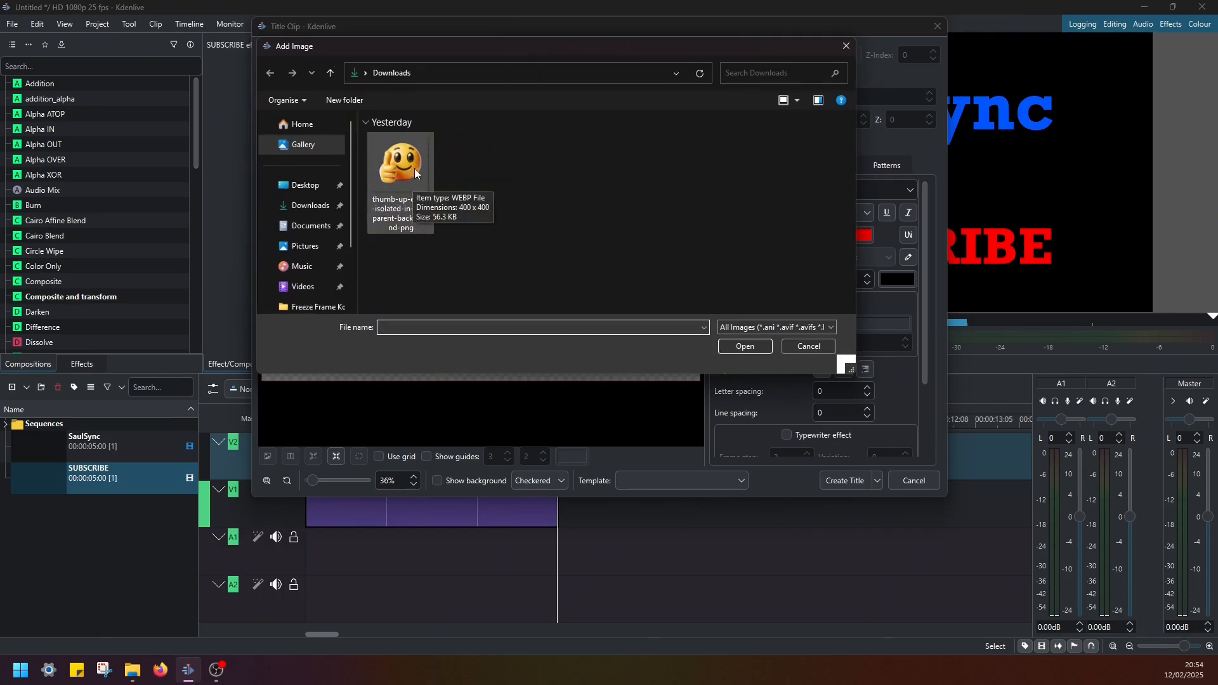
# Step: Load the thumbs-up emoji PNG from Downloads onto the title canvas
pyautogui.click(400, 163)
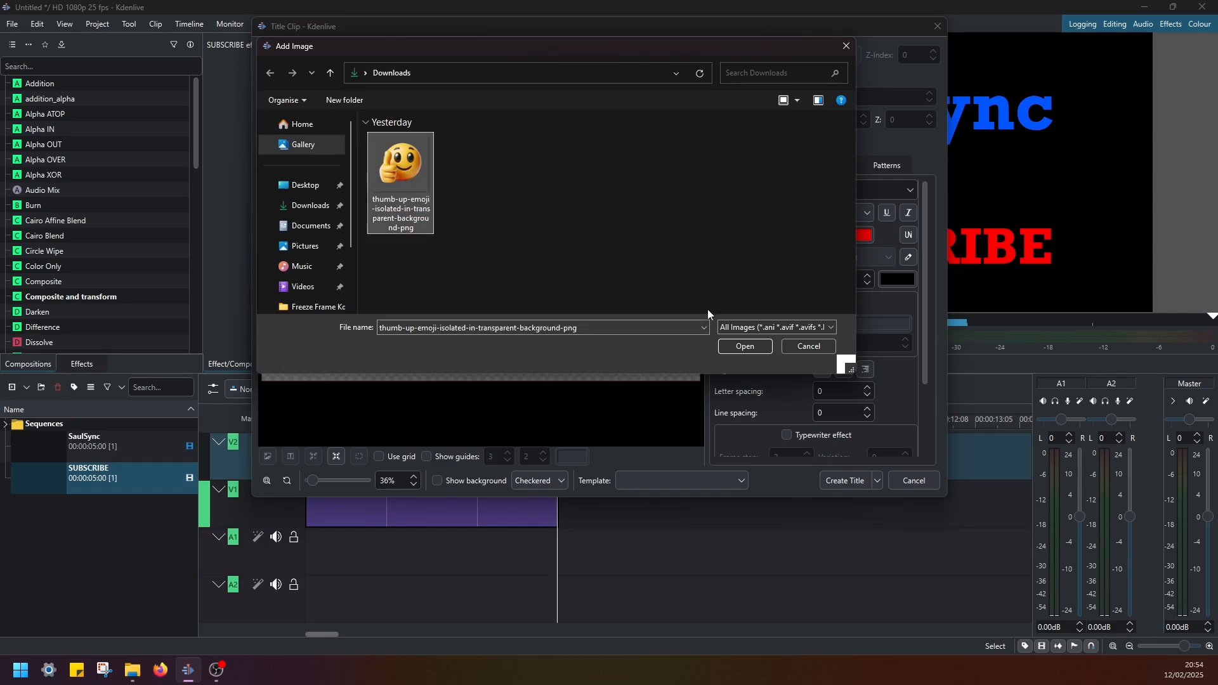
pyautogui.click(744, 346)
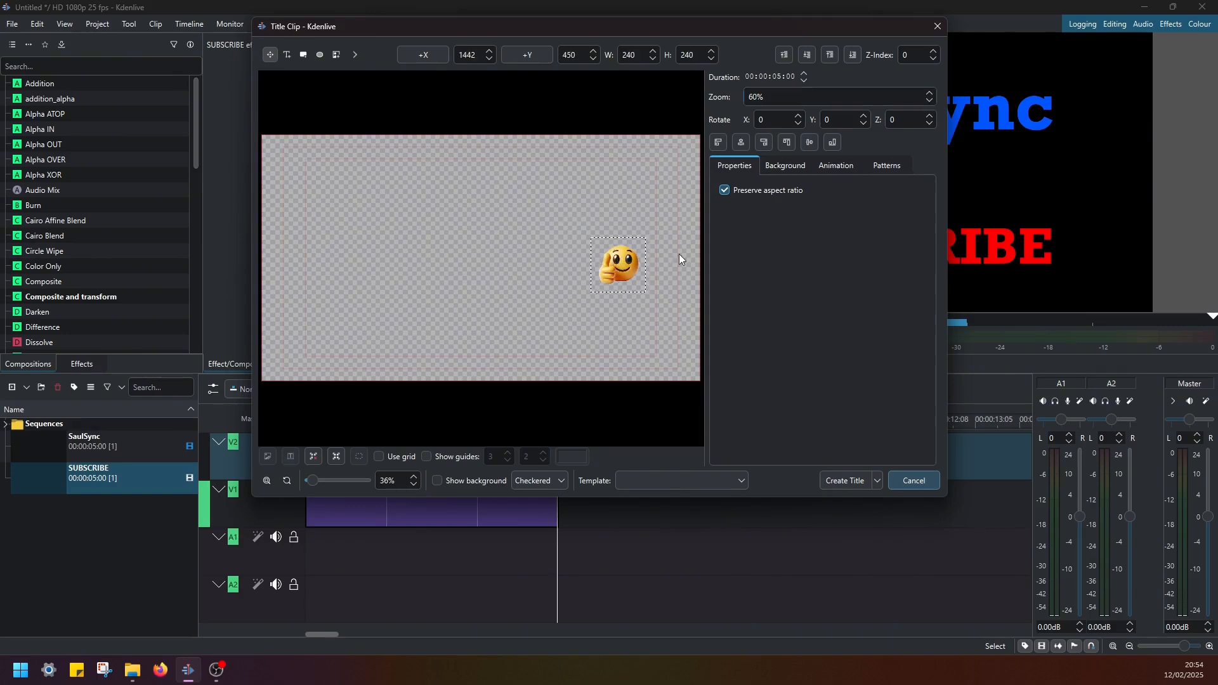
pyautogui.moveTo(1033, 238)
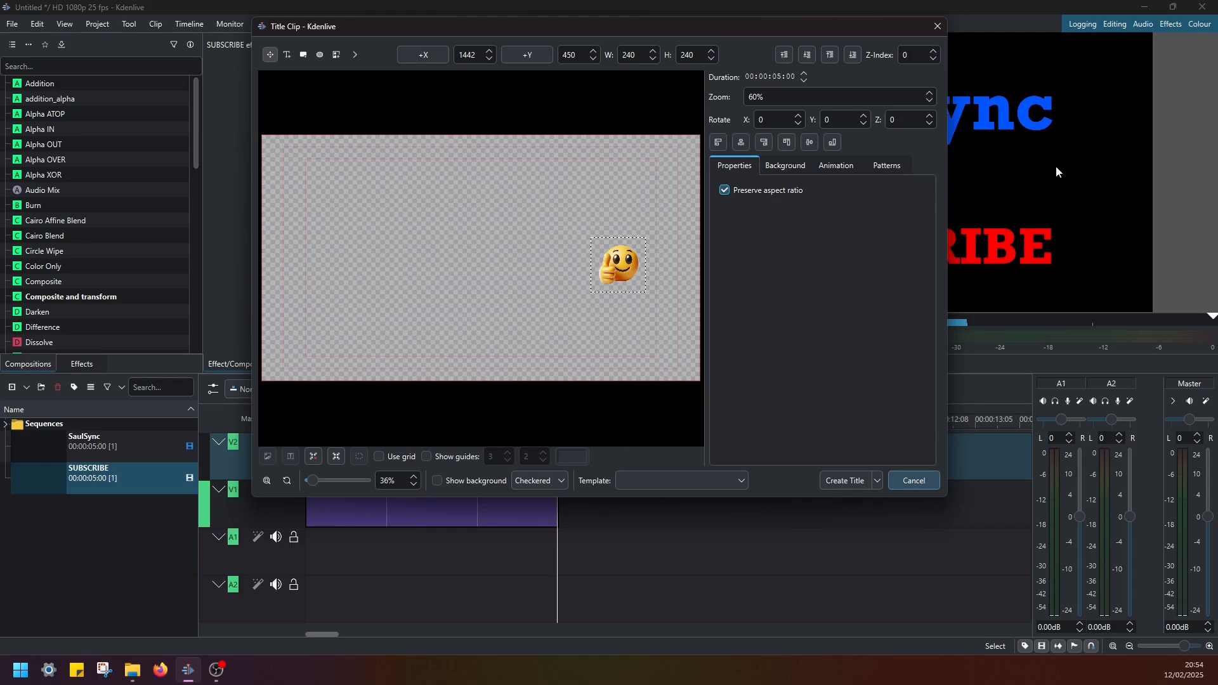
# Step: Nudge the thumbs-up emoji into place on the right side of the frame
pyautogui.moveTo(618, 265); pyautogui.dragTo(618, 258)
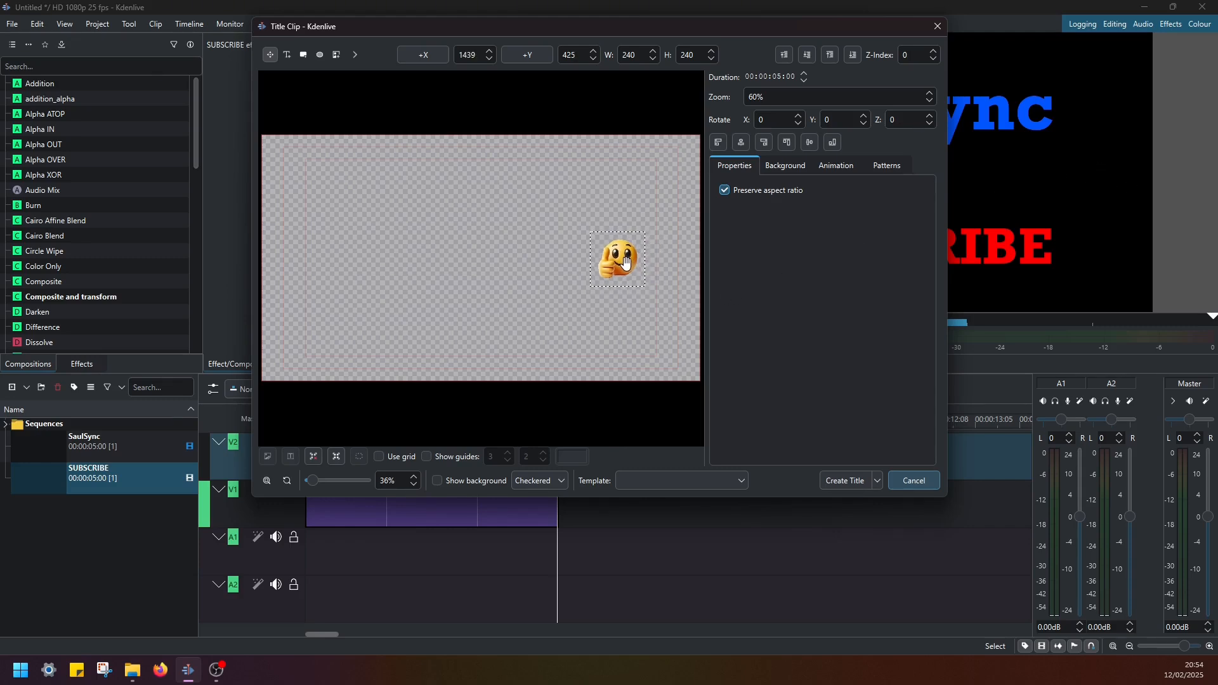
pyautogui.moveTo(616, 258); pyautogui.dragTo(625, 259)
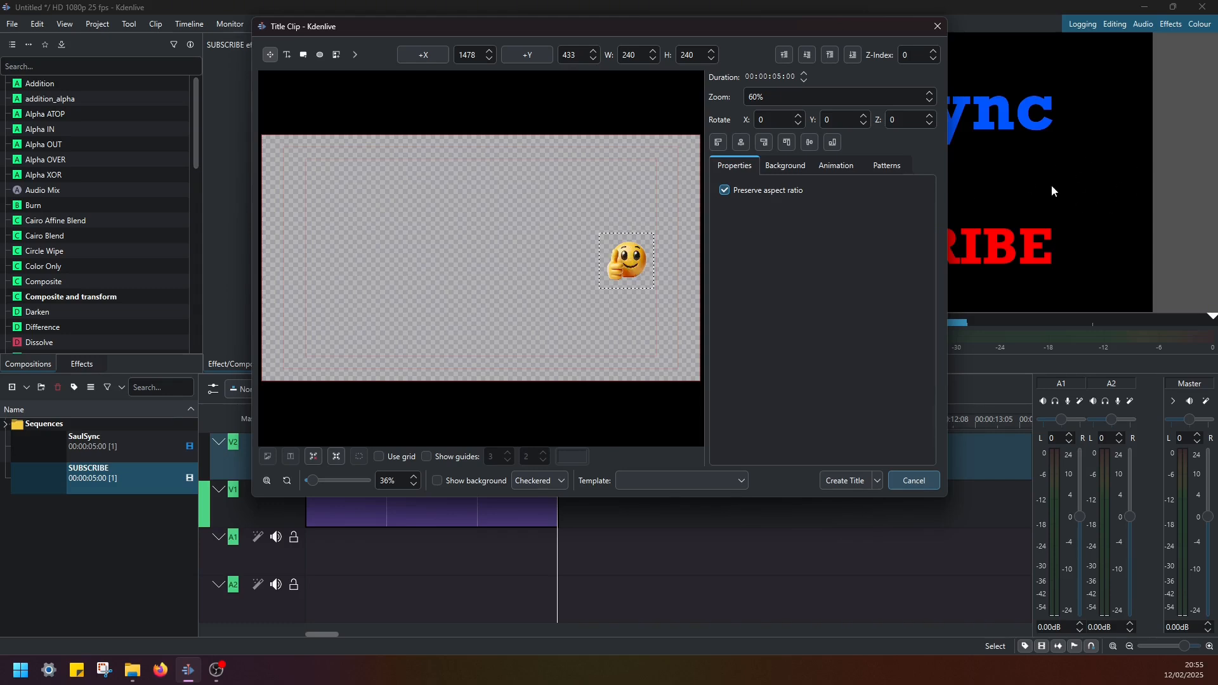
pyautogui.moveTo(626, 260); pyautogui.dragTo(620, 257)
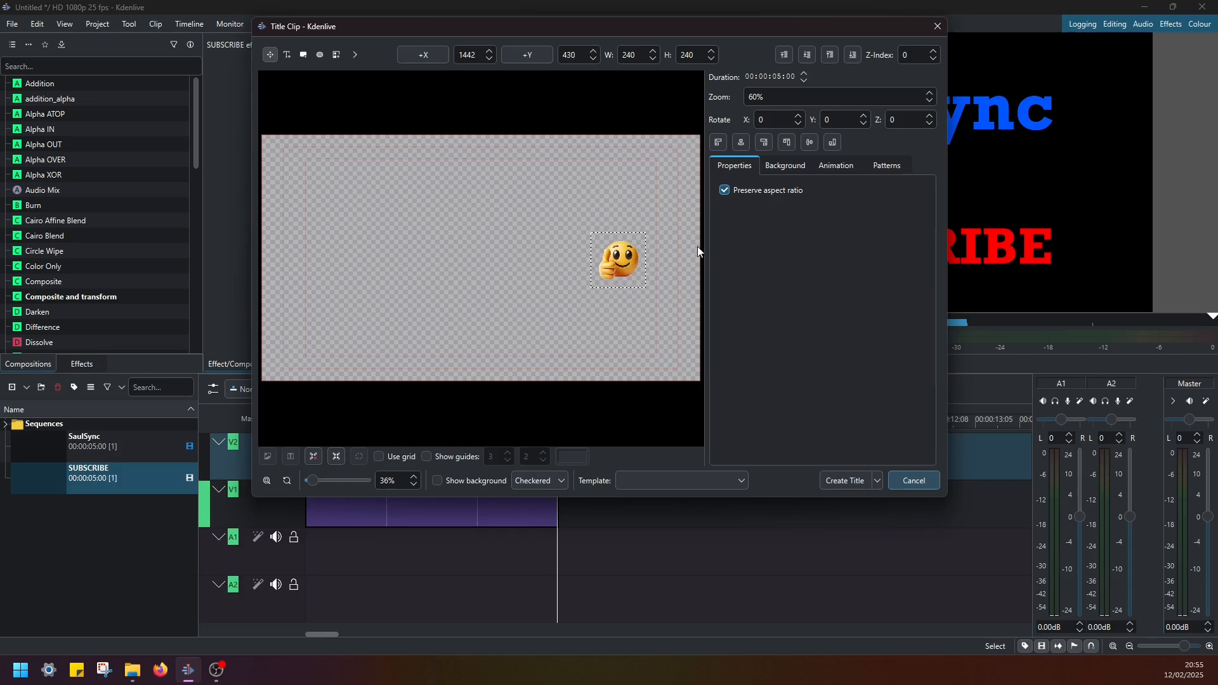
pyautogui.click(834, 165)
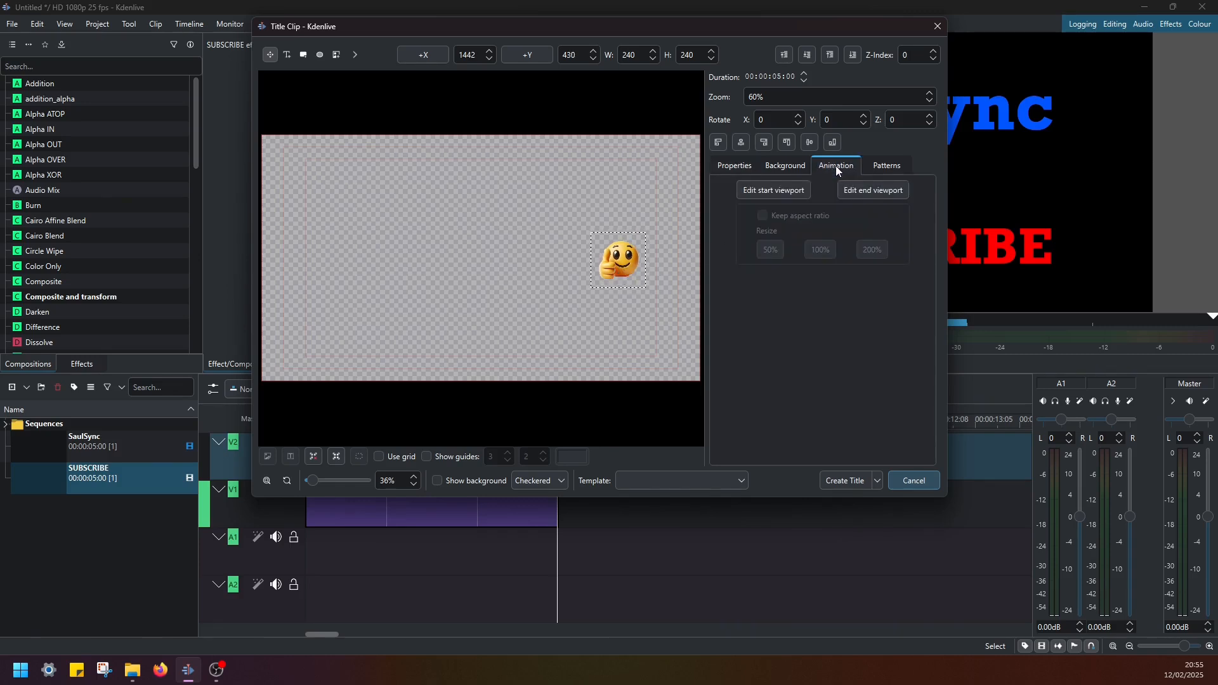
# Step: Define the emoji title's start and end viewports and create it as a title clip
pyautogui.click(774, 190)
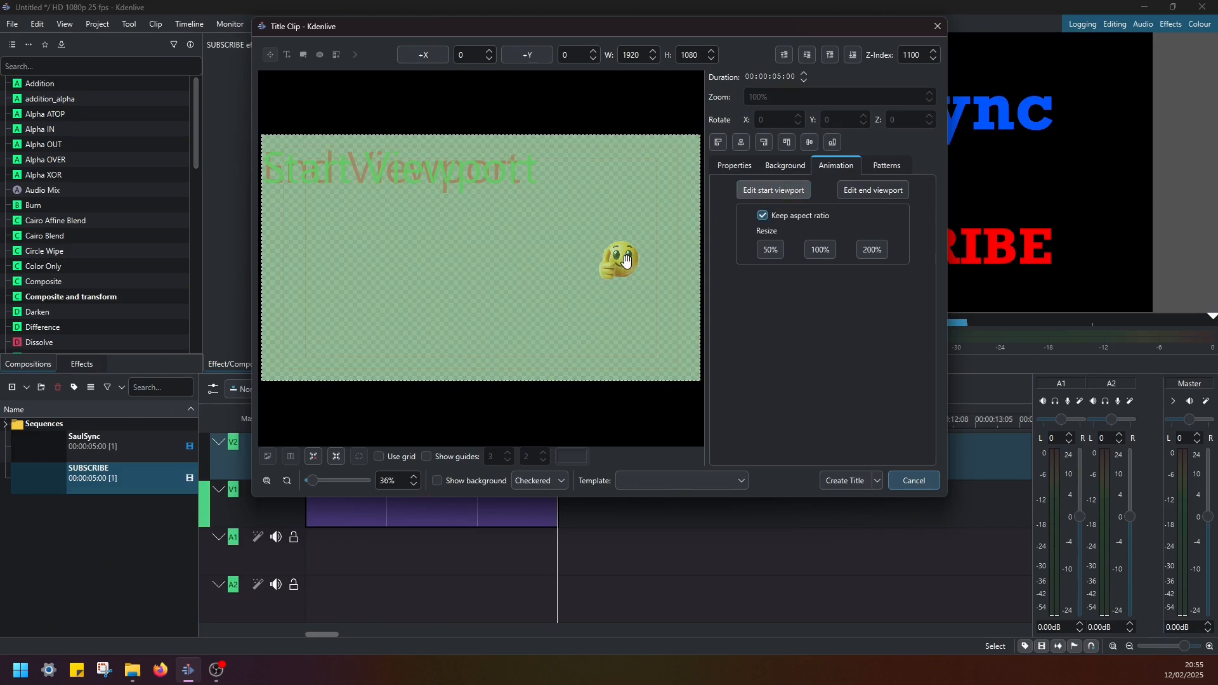
pyautogui.click(873, 191)
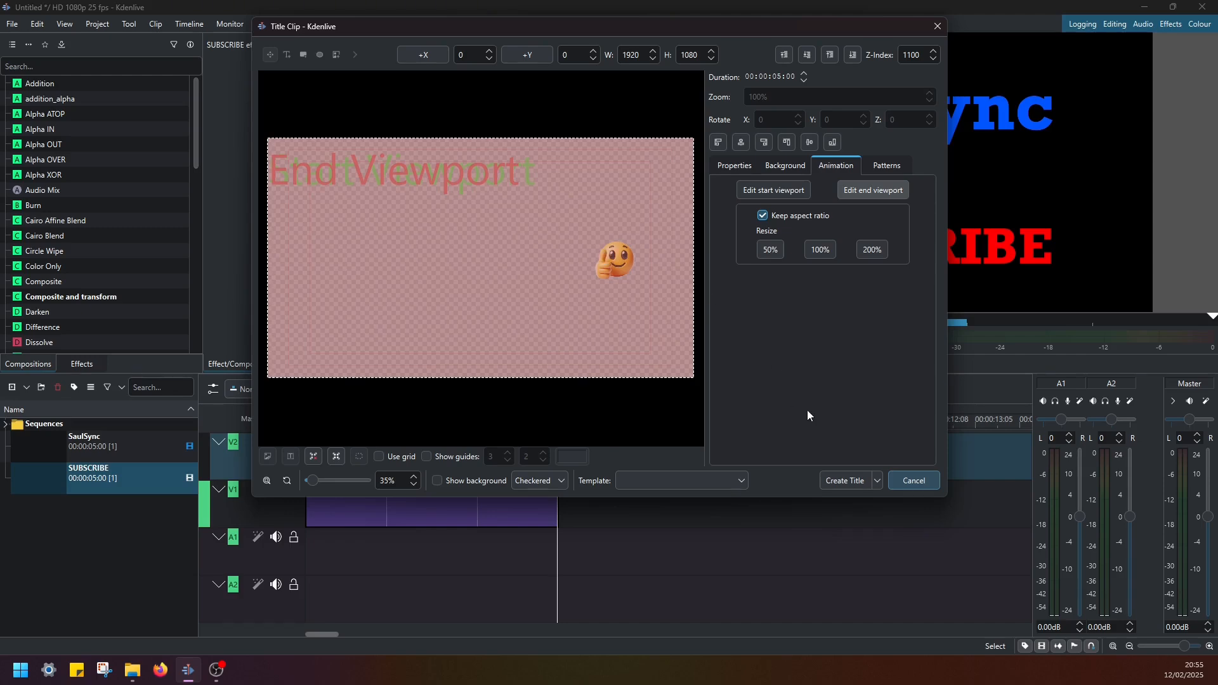
pyautogui.click(913, 480)
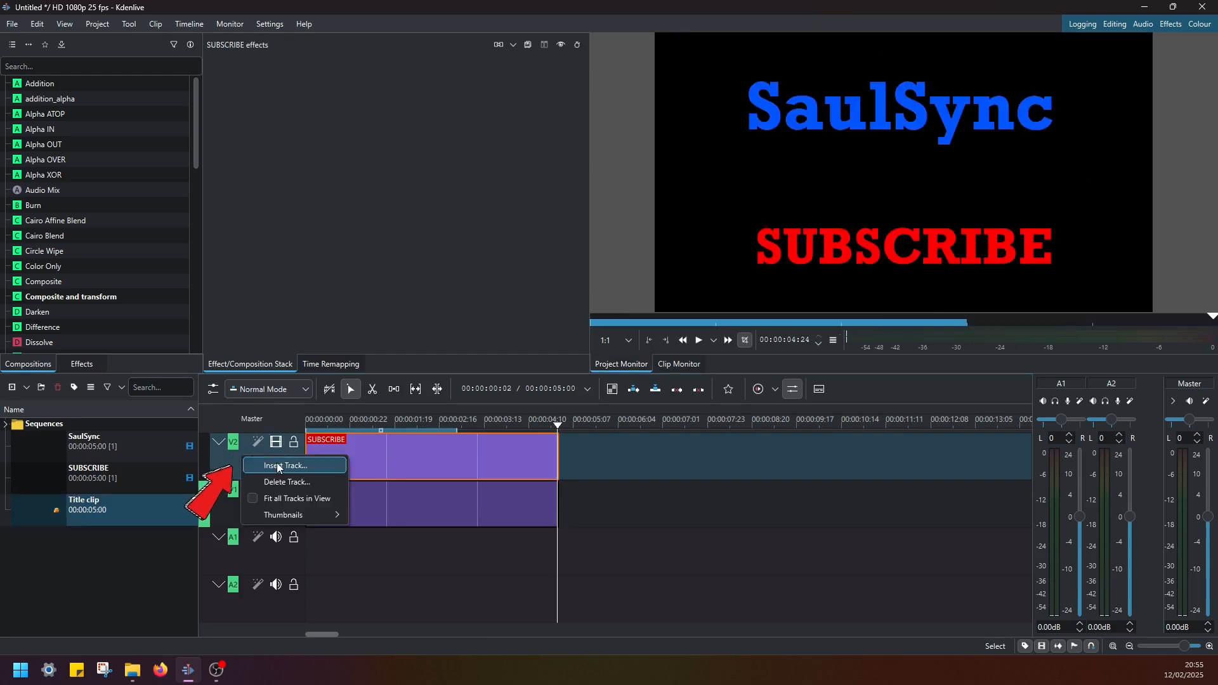
# Step: Insert video track V3 above V2, place the emoji title on it and reopen it for editing
pyautogui.click(284, 465)
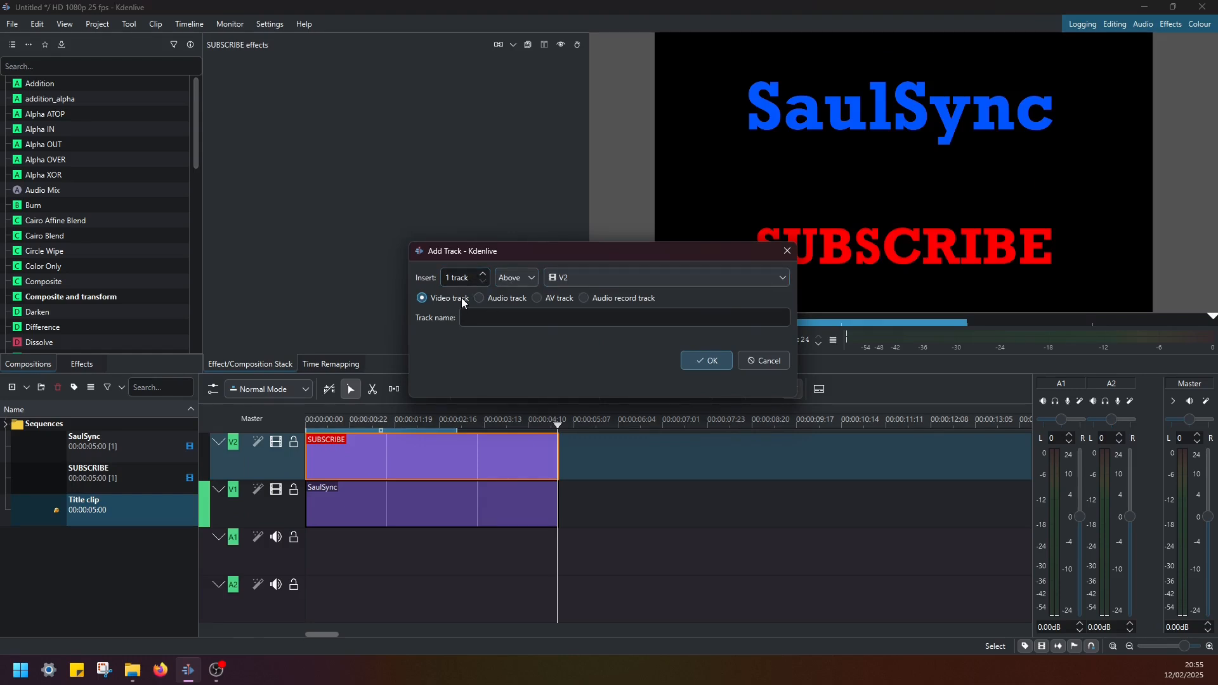
pyautogui.click(705, 360)
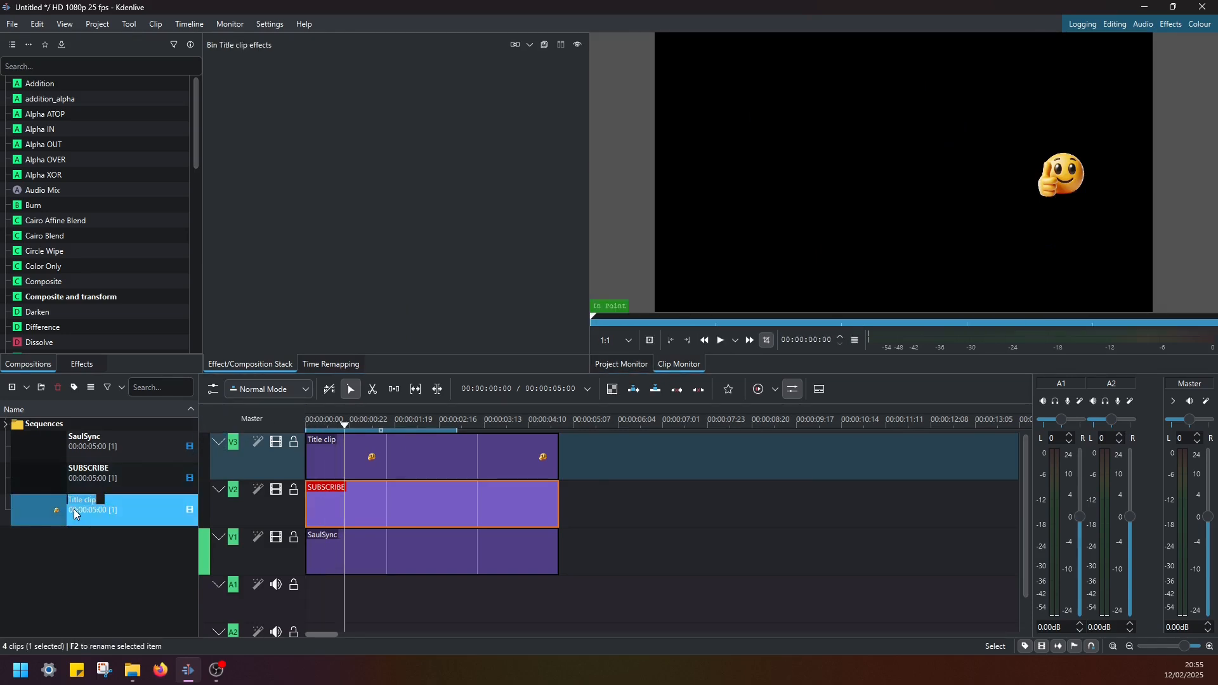
pyautogui.doubleClick(75, 510)
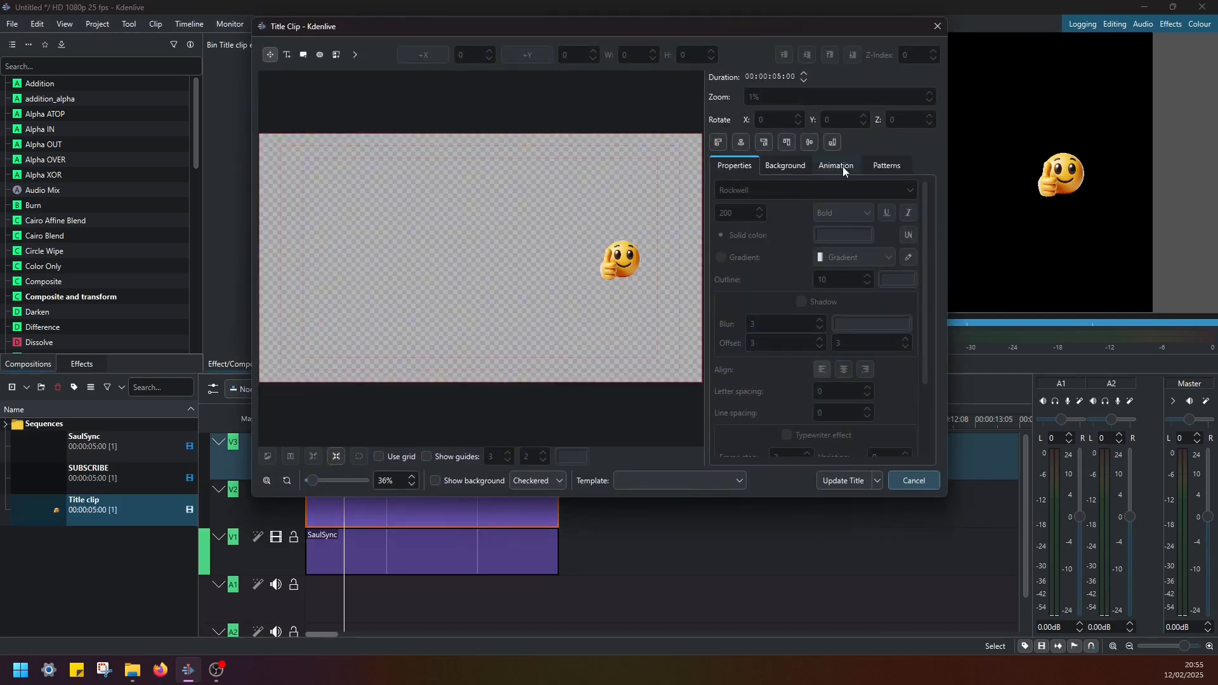
# Step: In the Animation settings, move the start viewport below the end and update the title
pyautogui.click(834, 165)
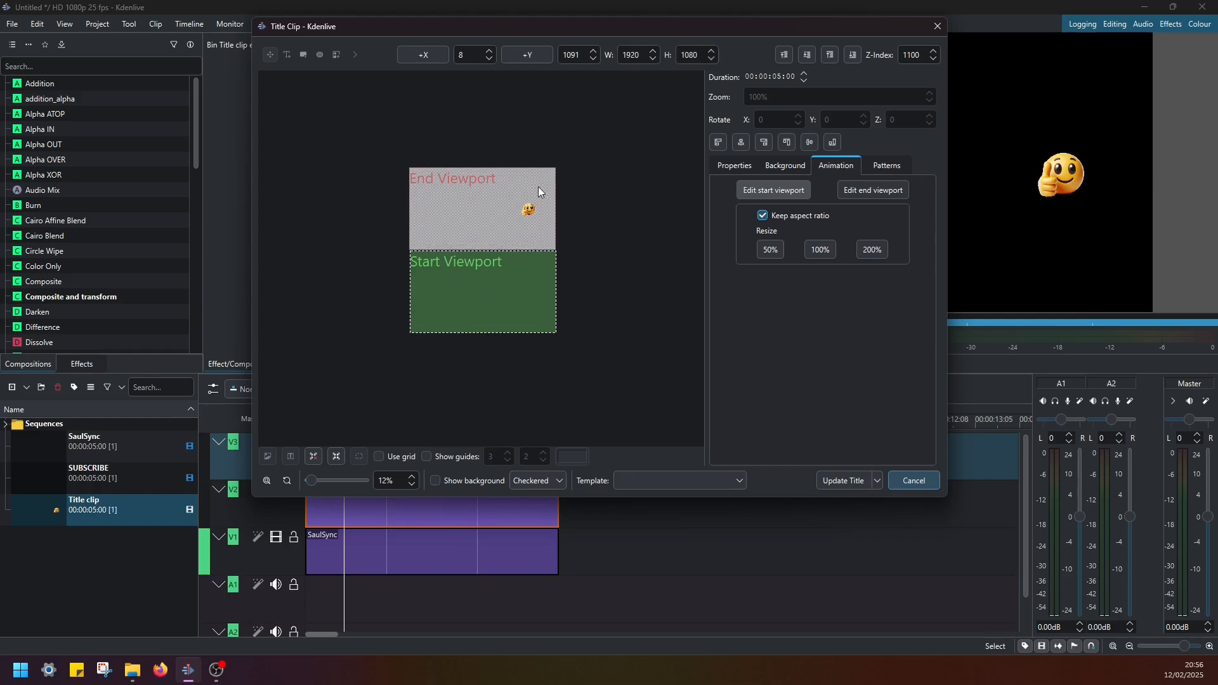
pyautogui.moveTo(581, 180)
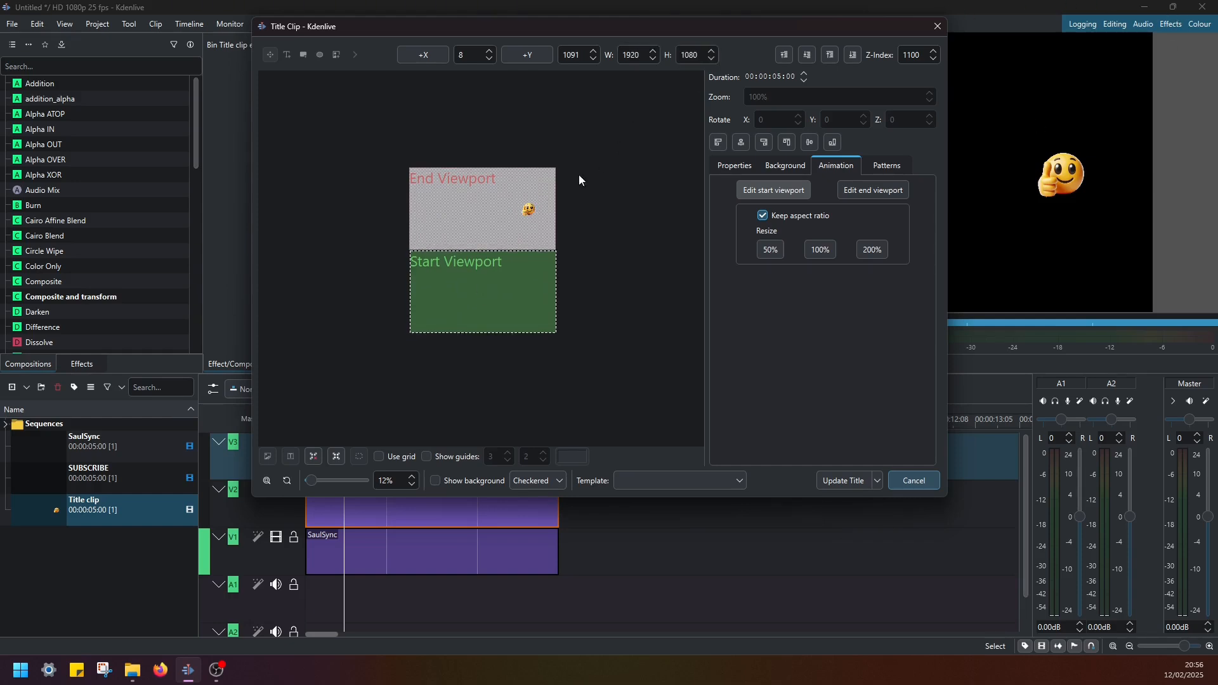
pyautogui.moveTo(687, 332)
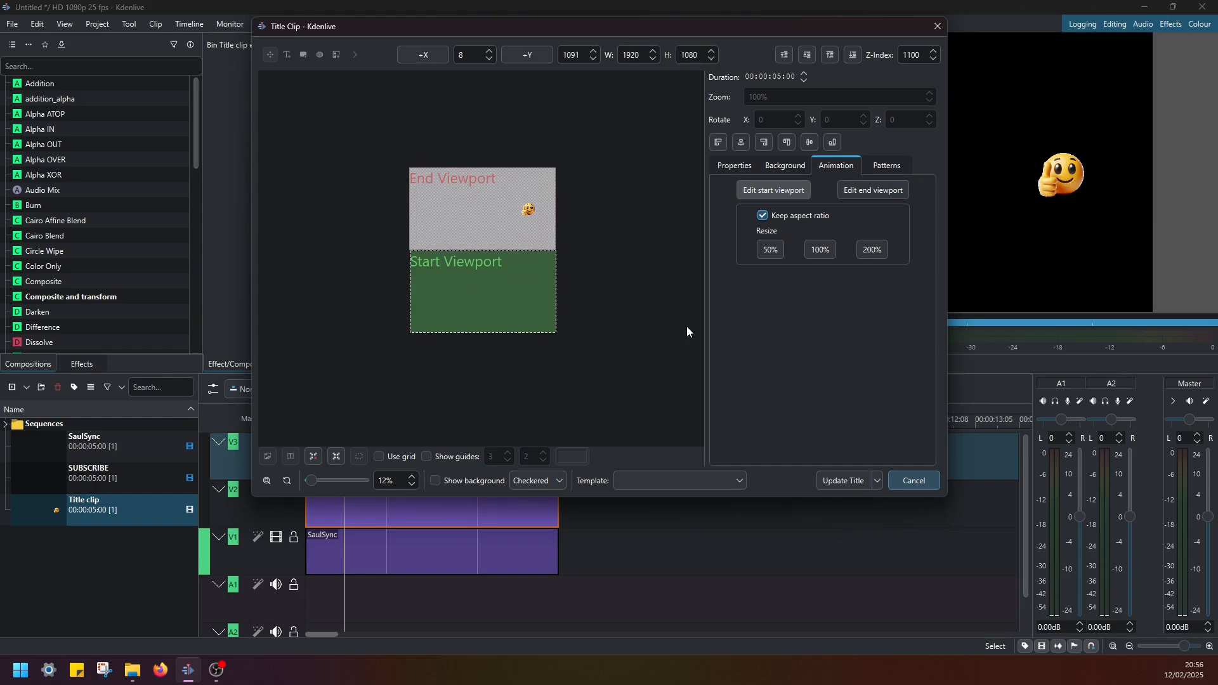
pyautogui.click(913, 480)
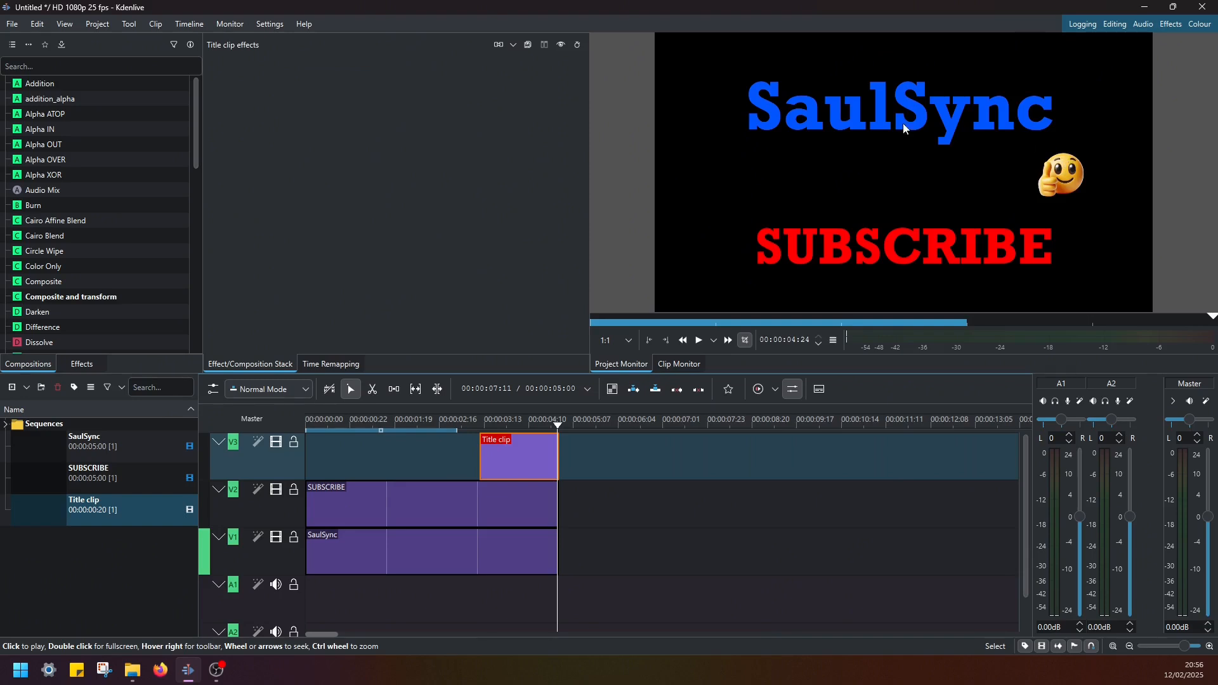
pyautogui.moveTo(982, 256)
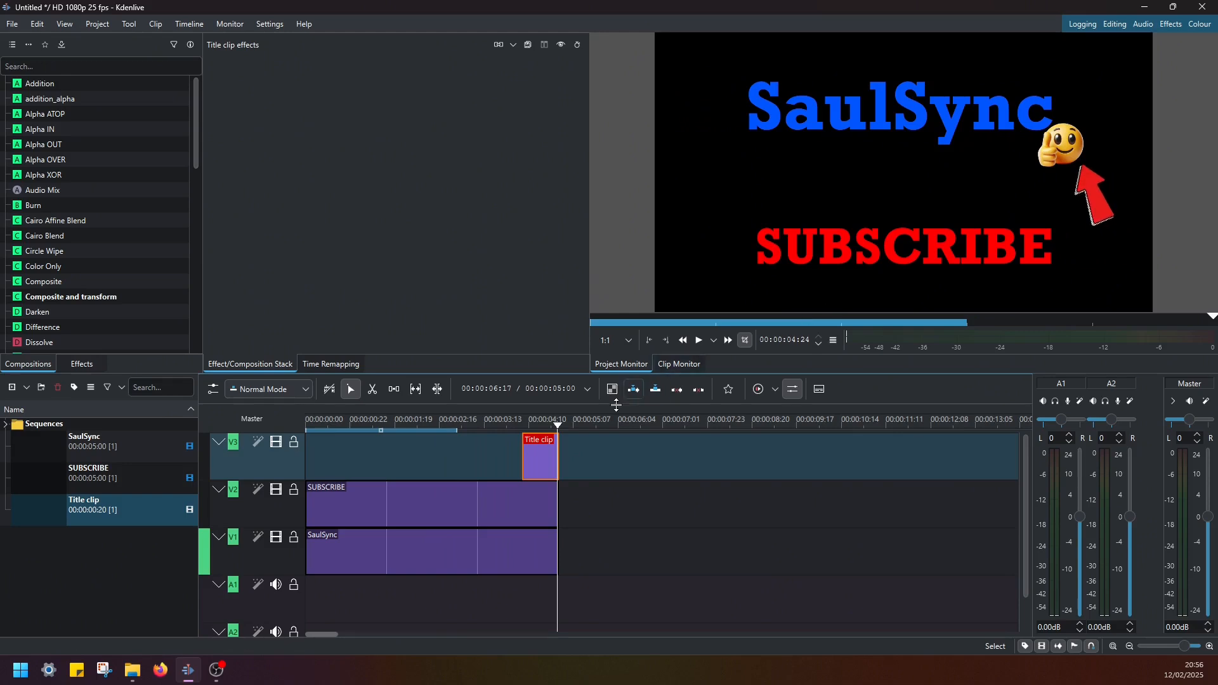
# Step: Lengthen the emoji clip on V3 so it extends past SUBSCRIBE and SaulSync
pyautogui.moveTo(555, 456); pyautogui.dragTo(598, 455)
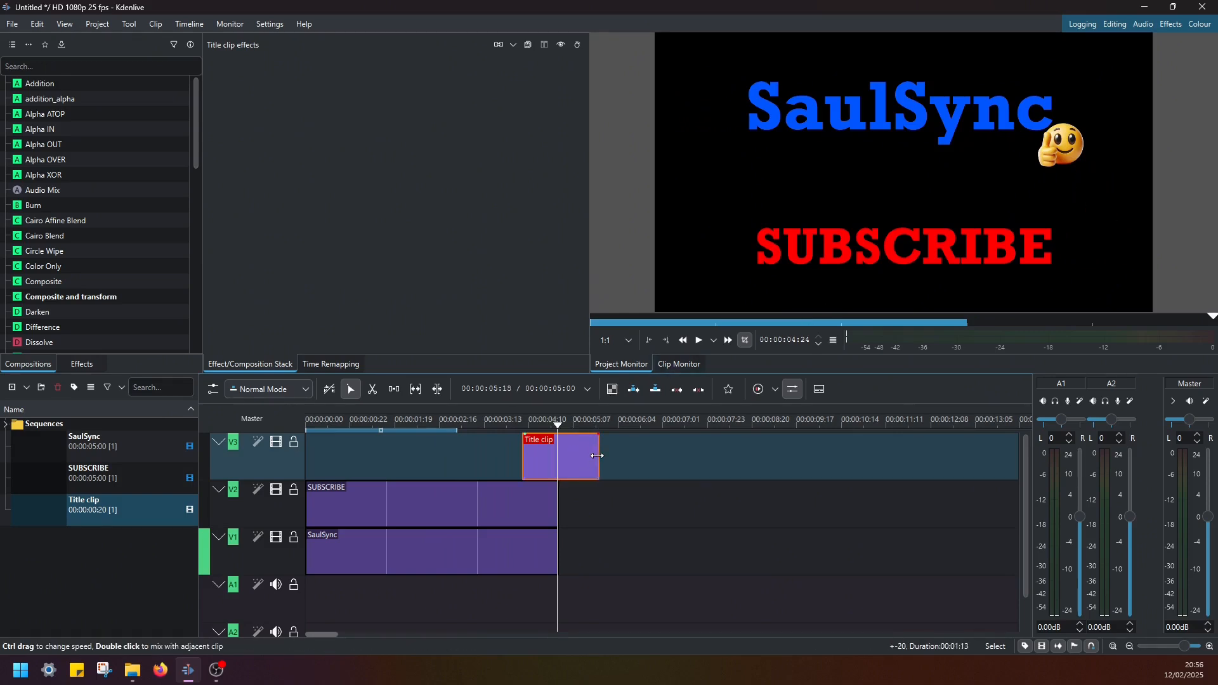